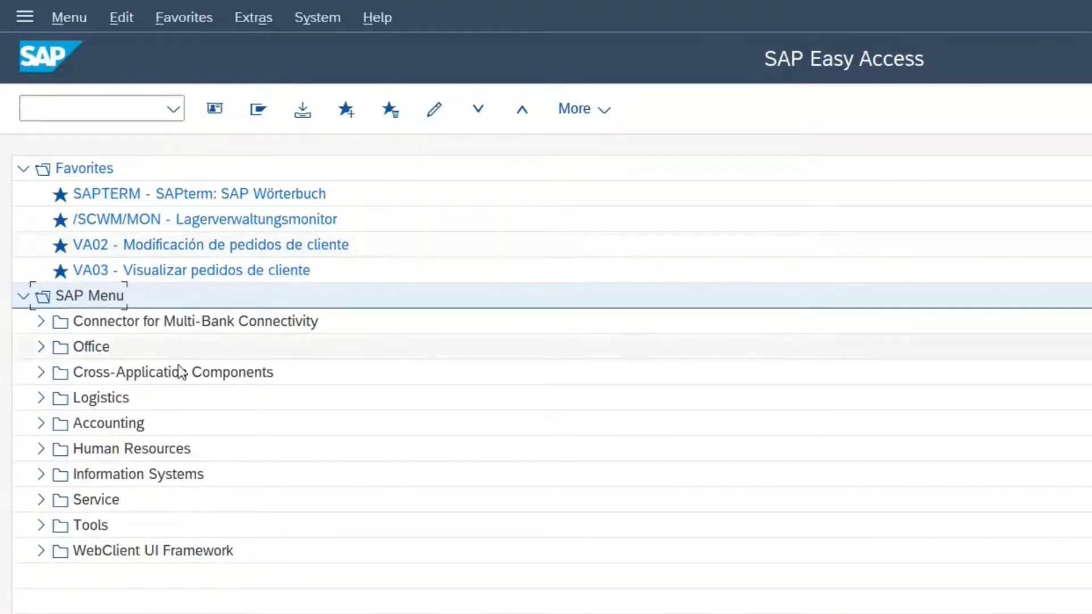
mouse_move(117, 347)
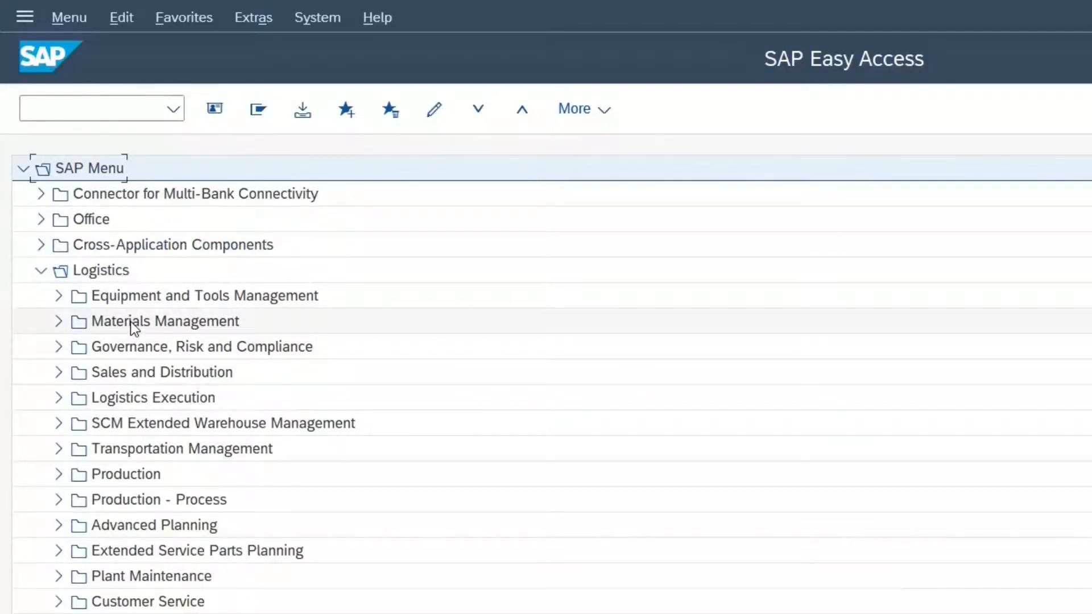
- Expand and collapse the Logistics and Accounting folders in the Easy Access tree
left_click(164, 321)
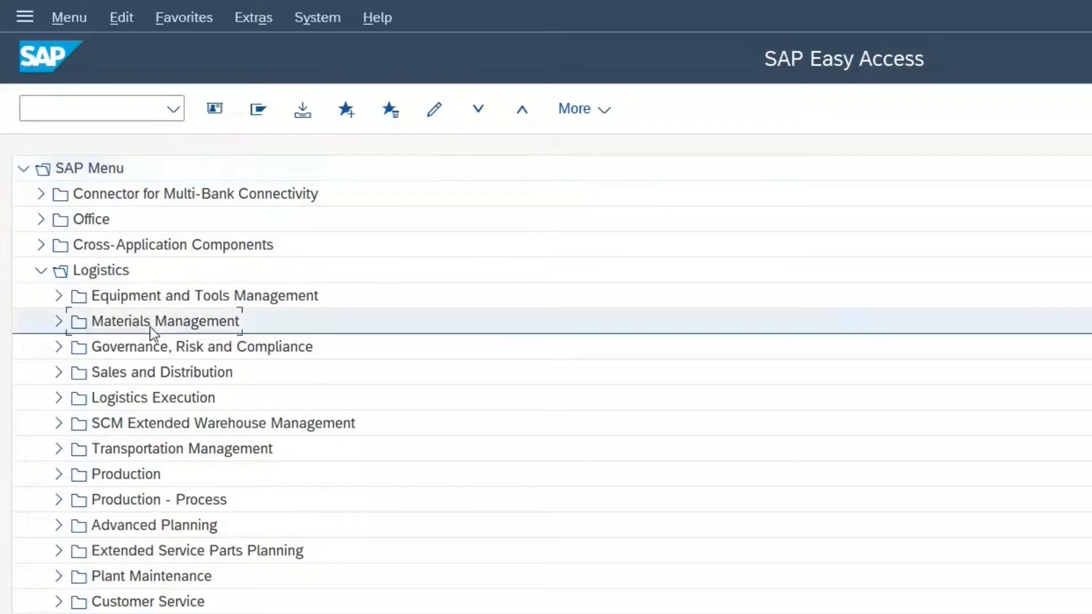
left_click(136, 372)
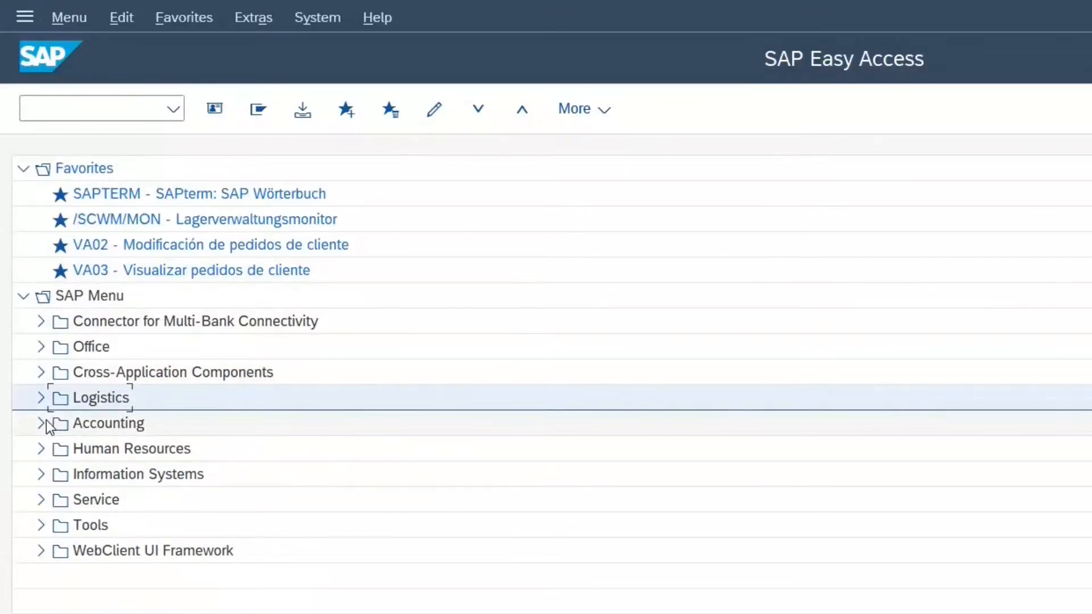
left_click(40, 423)
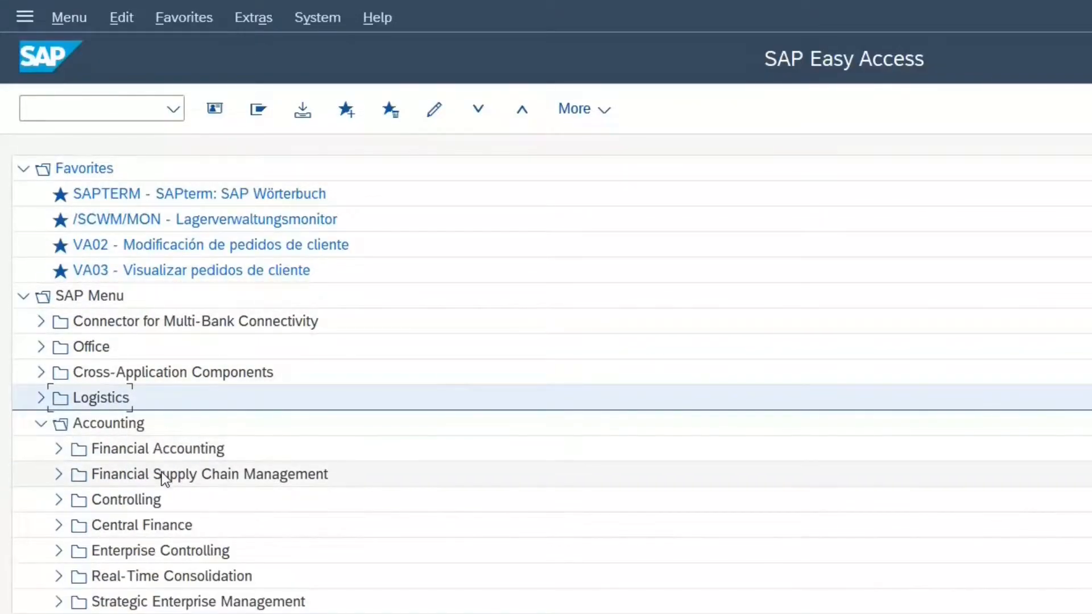
mouse_move(188, 496)
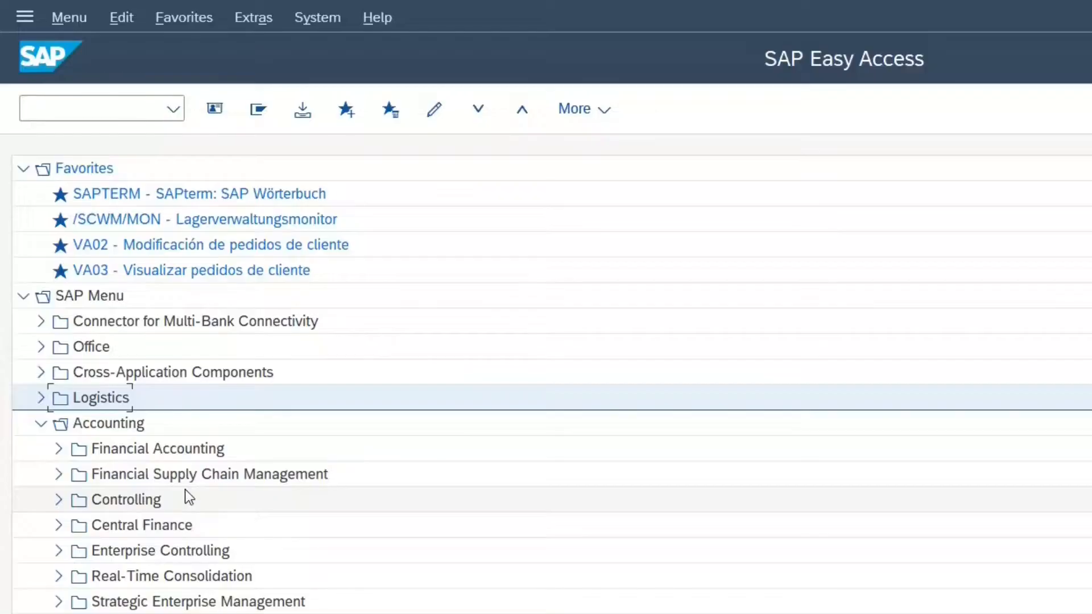
mouse_move(193, 505)
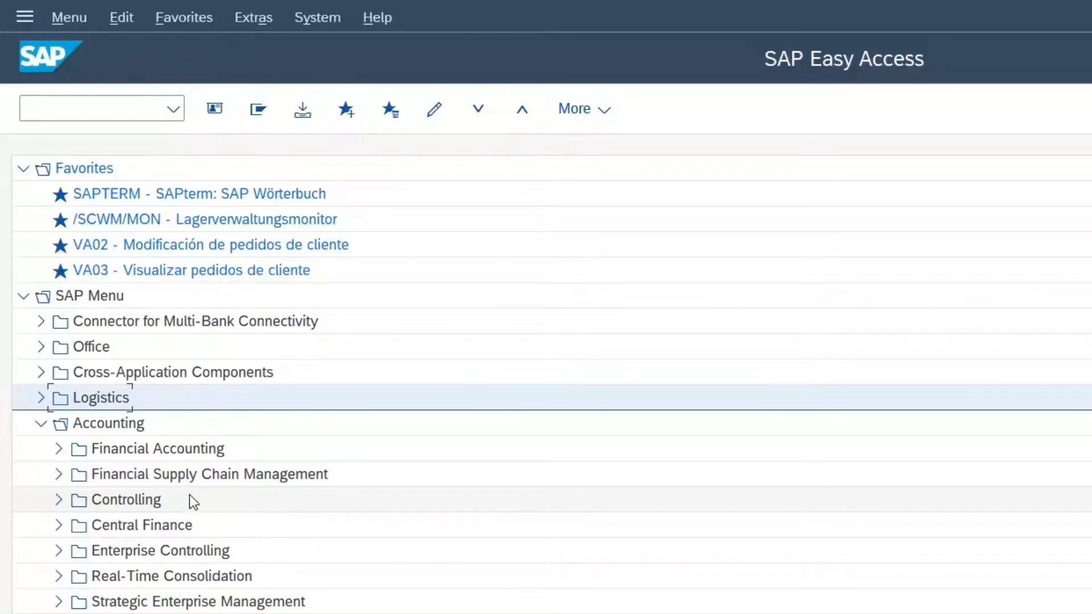
left_click(42, 423)
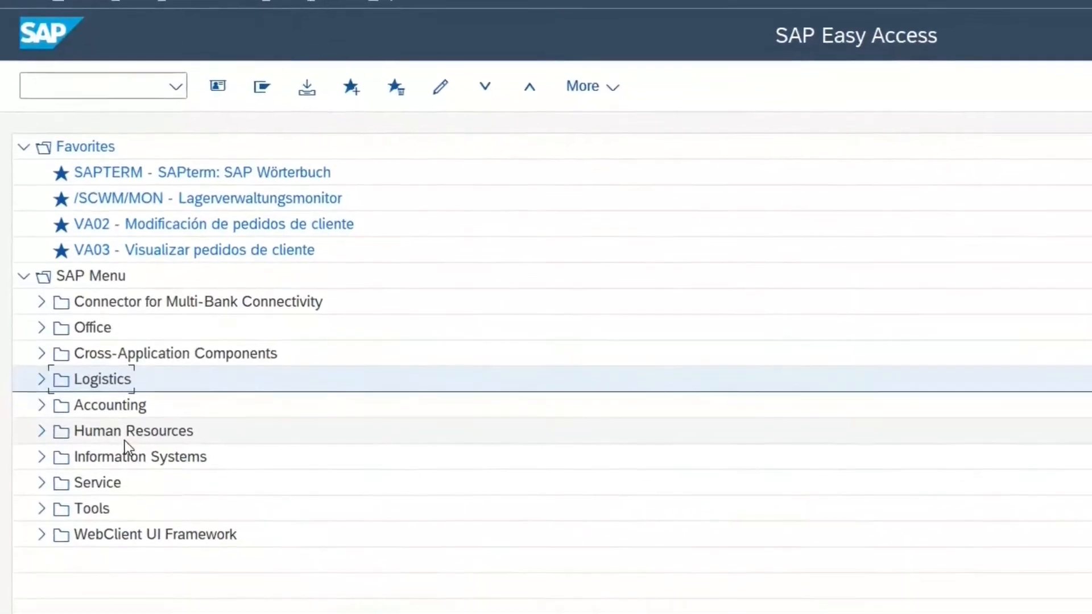
- Expand the Human Resources folder to list Personnel Management, Time Management and Payroll
left_click(41, 432)
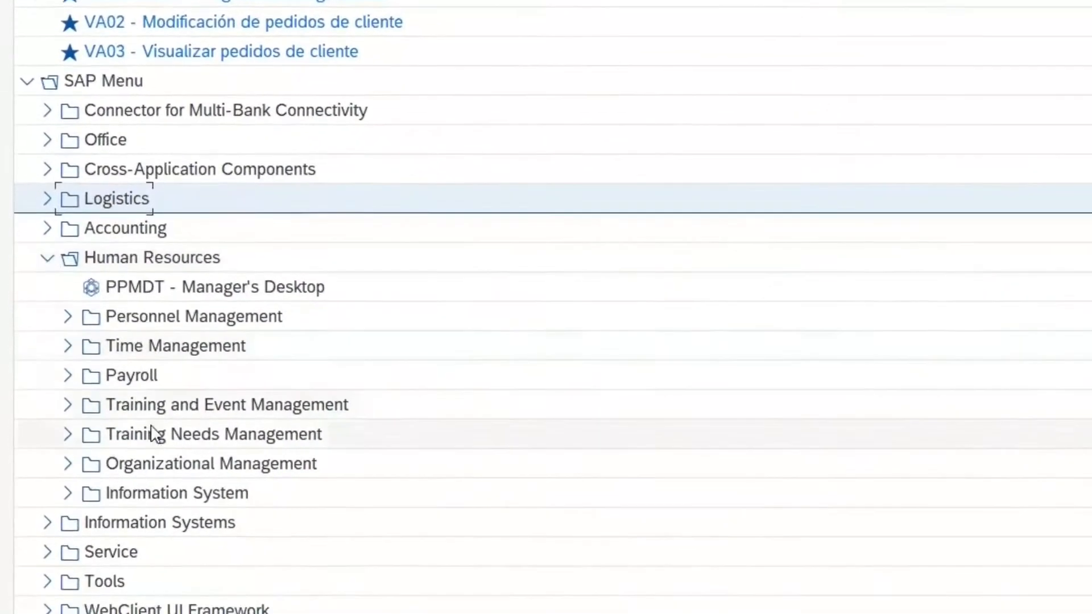
scroll("down", 3)
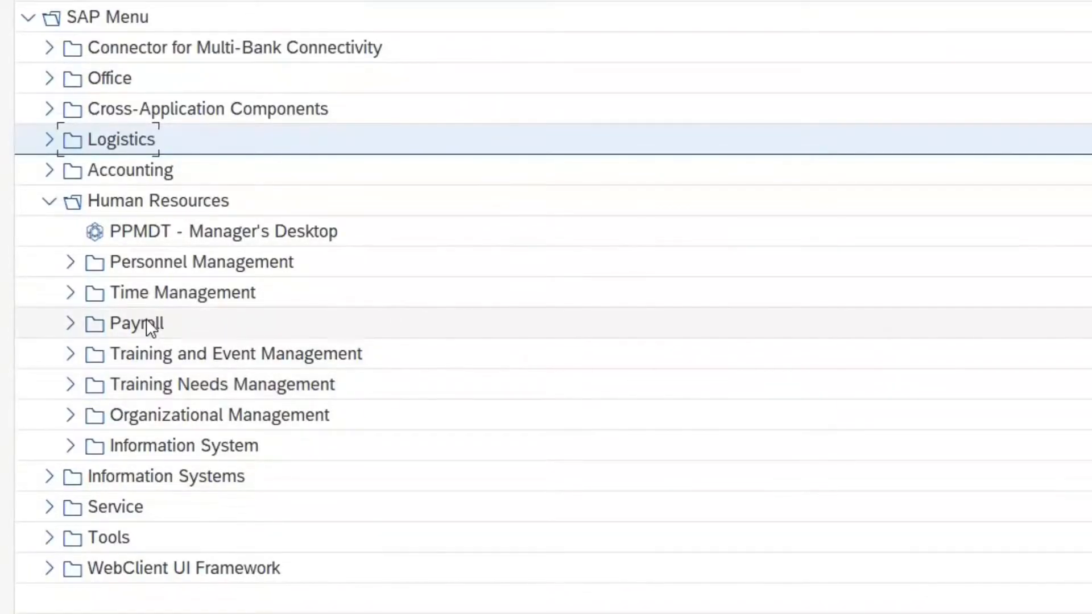
- Expand Logistics > Materials Management > Material Master > Material
left_click(48, 201)
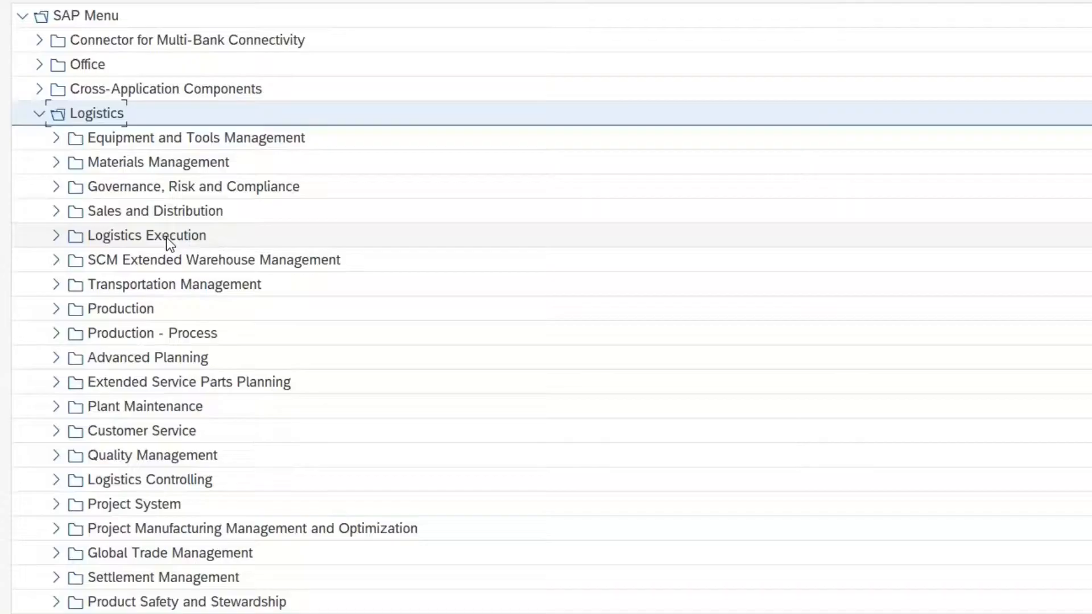
mouse_move(159, 216)
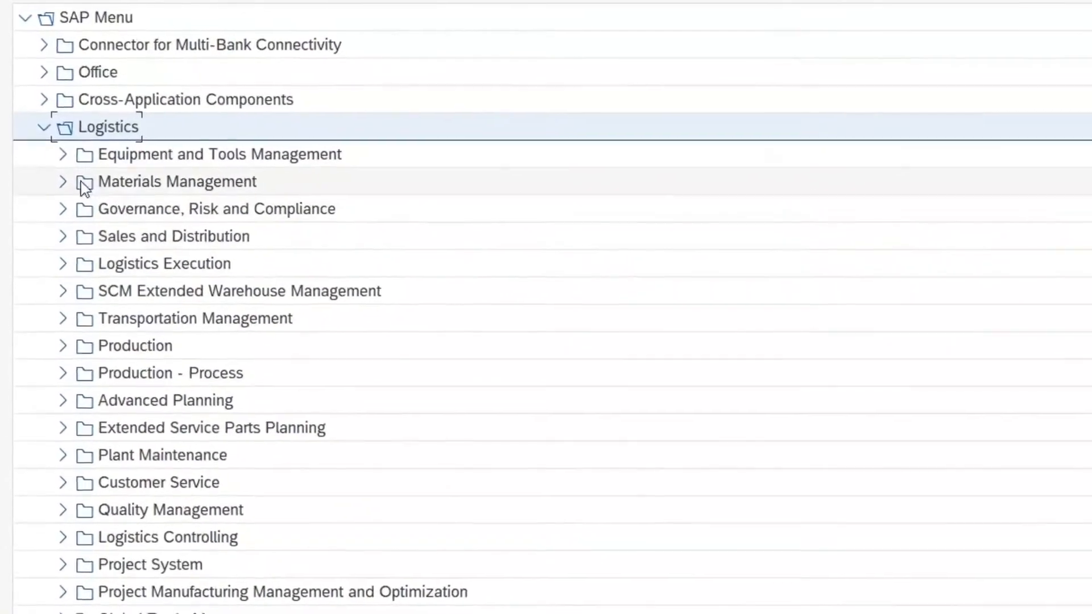
left_click(64, 181)
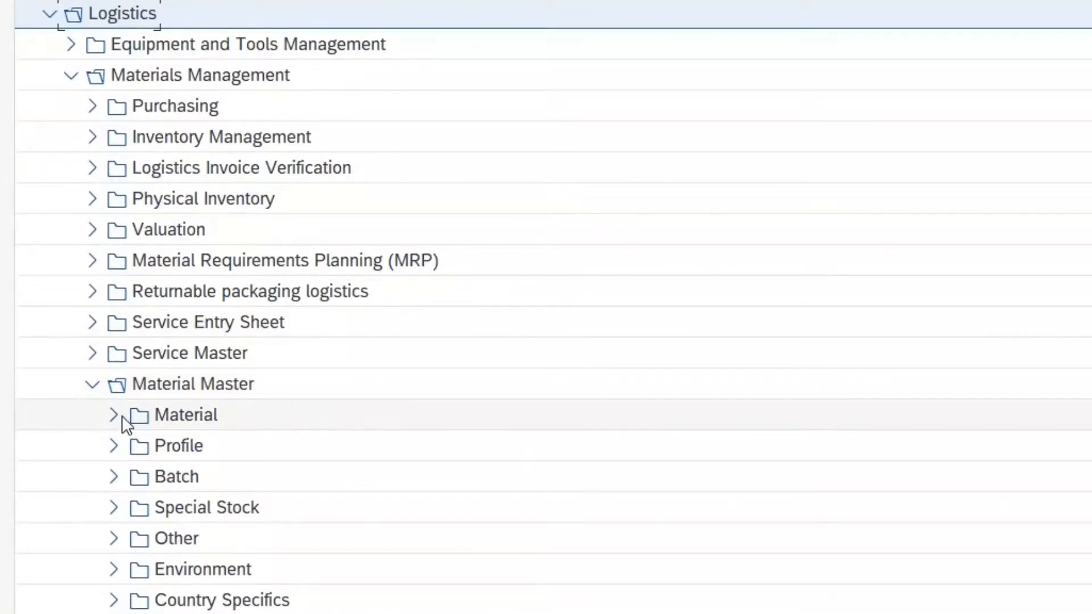
left_click(113, 415)
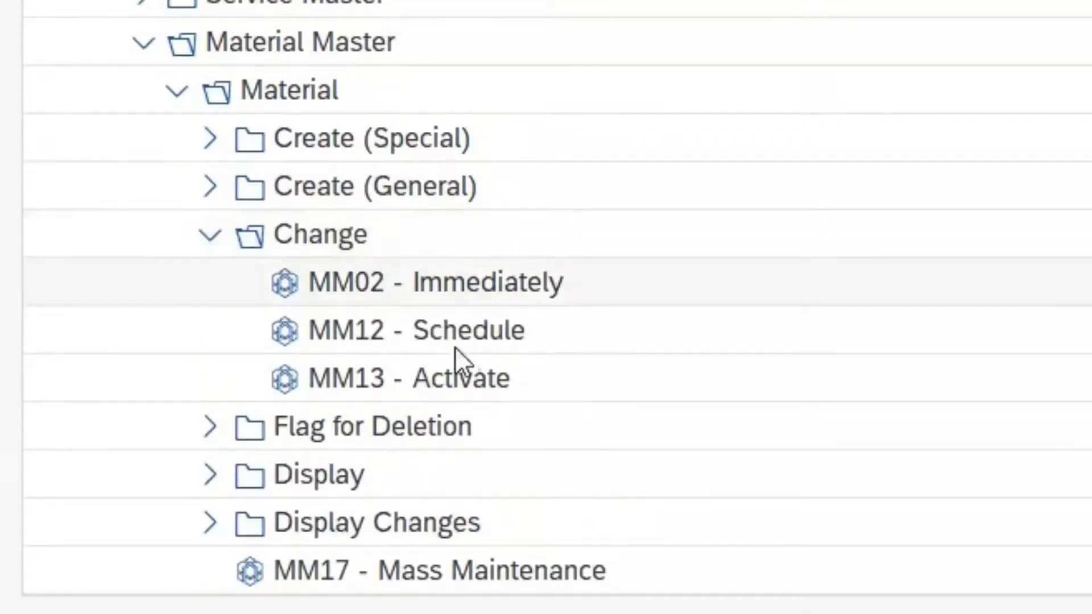
- Collapse the Change branch and peek into the Display branch under Material
left_click(210, 234)
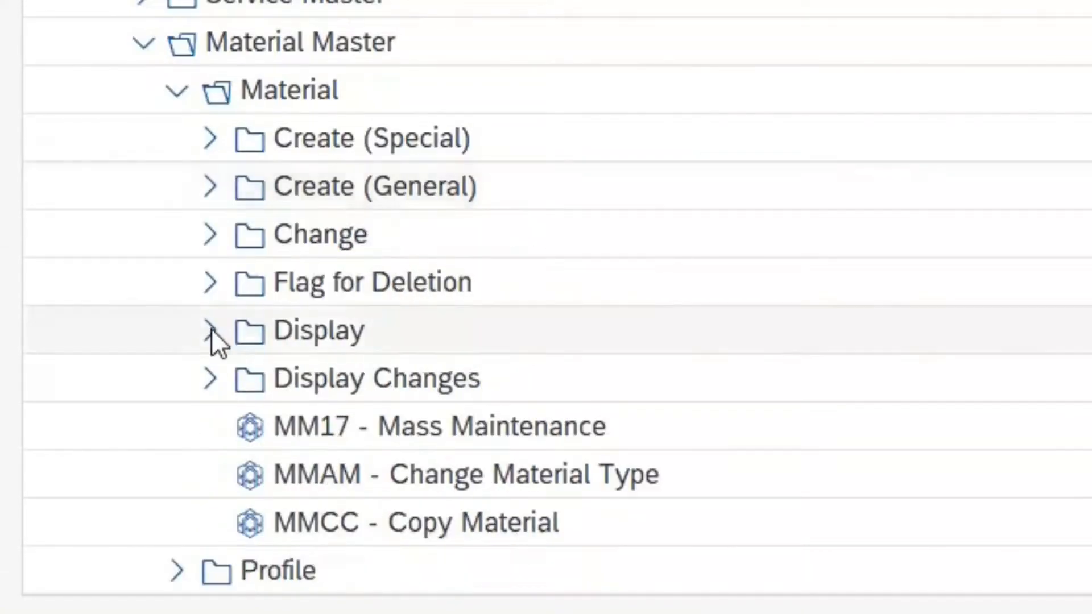
left_click(210, 331)
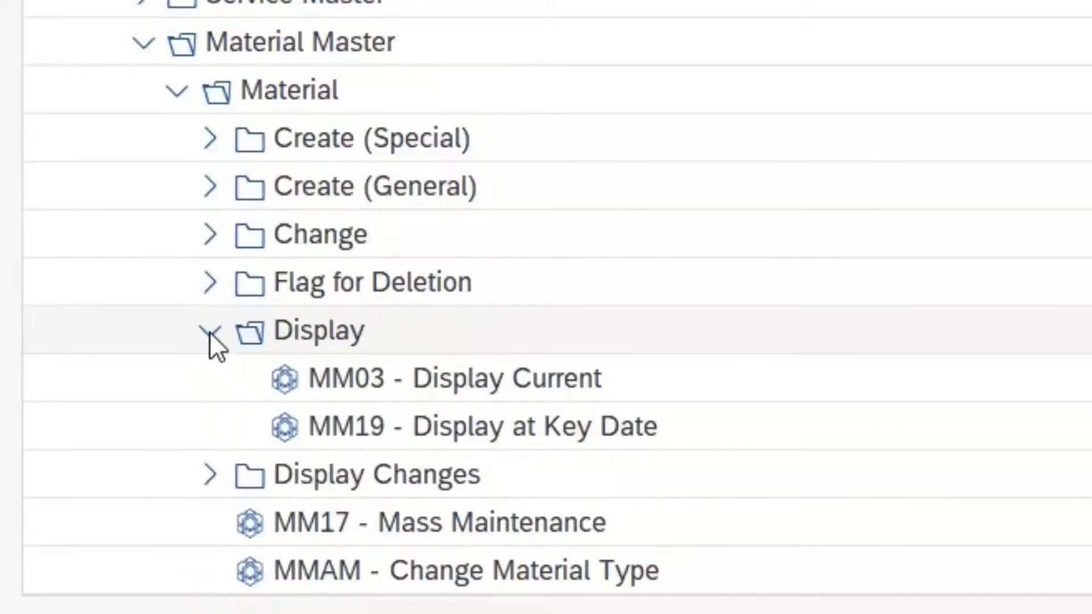
left_click(209, 331)
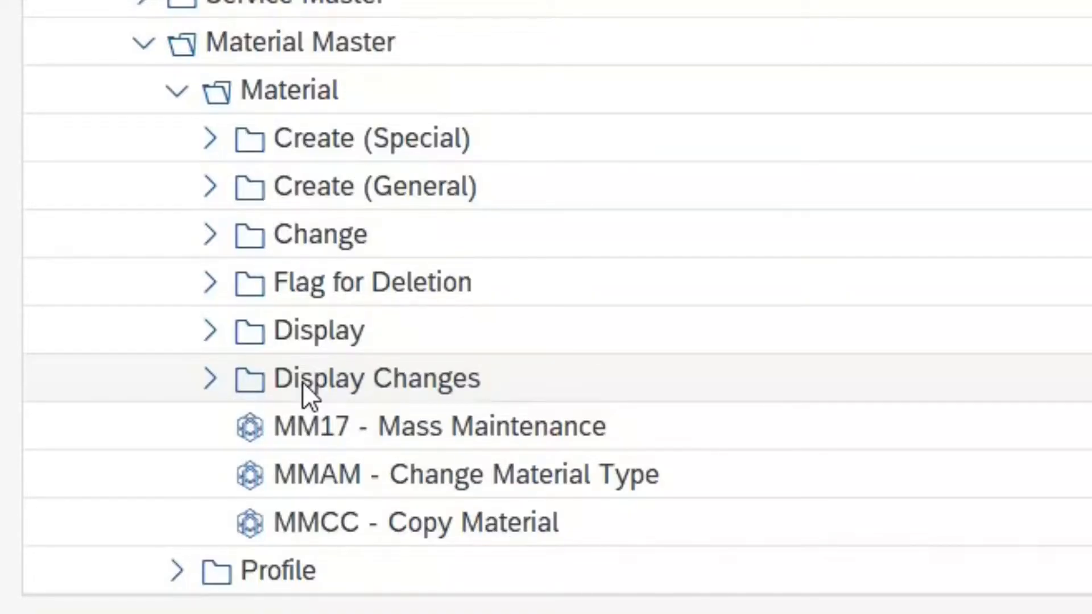
mouse_move(401, 491)
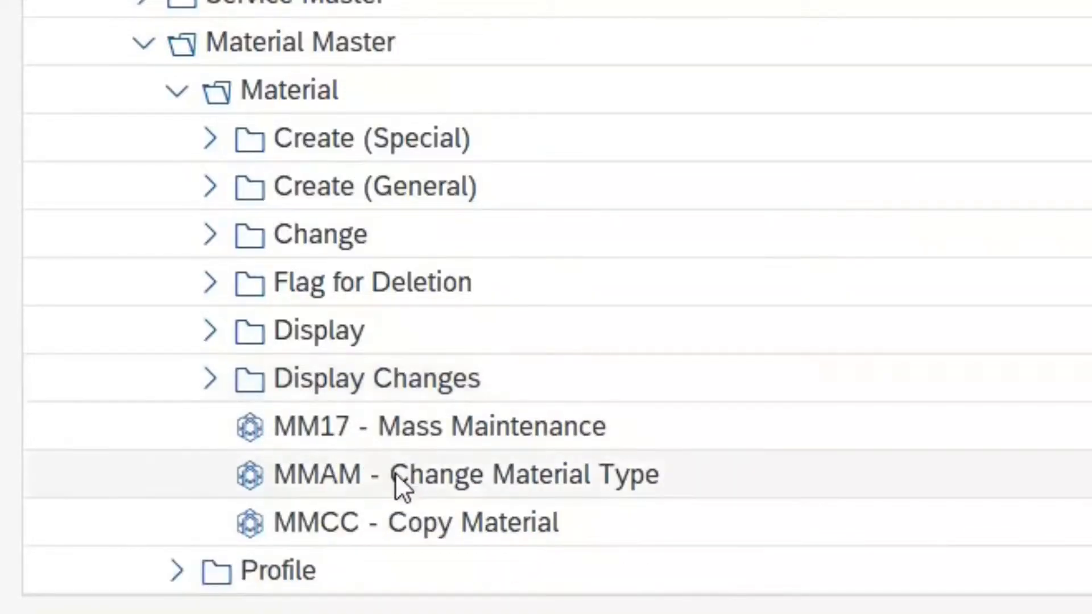
mouse_move(455, 513)
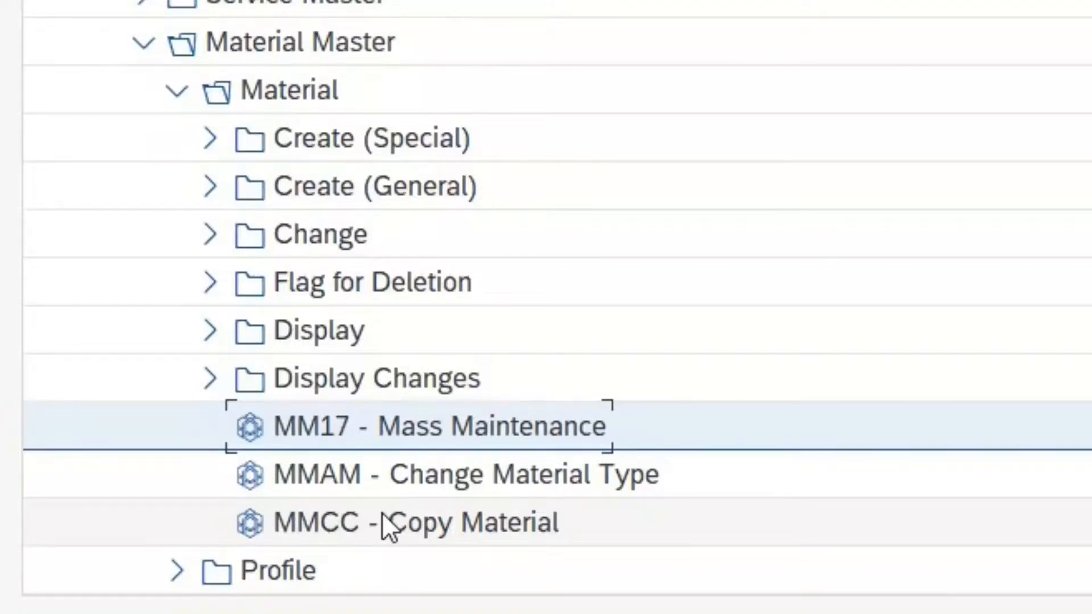
mouse_move(380, 362)
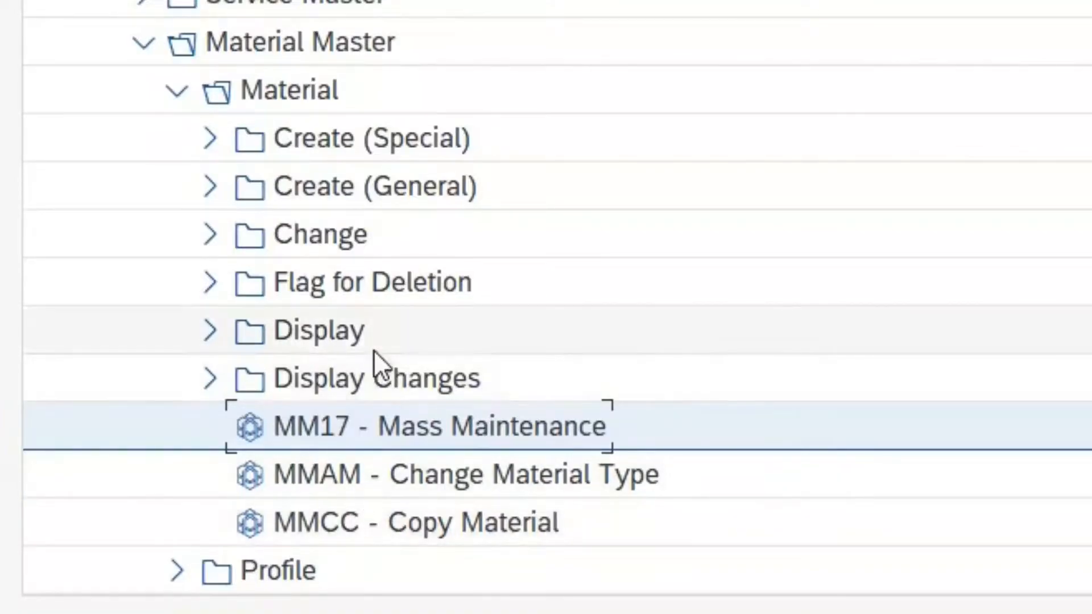
mouse_move(216, 350)
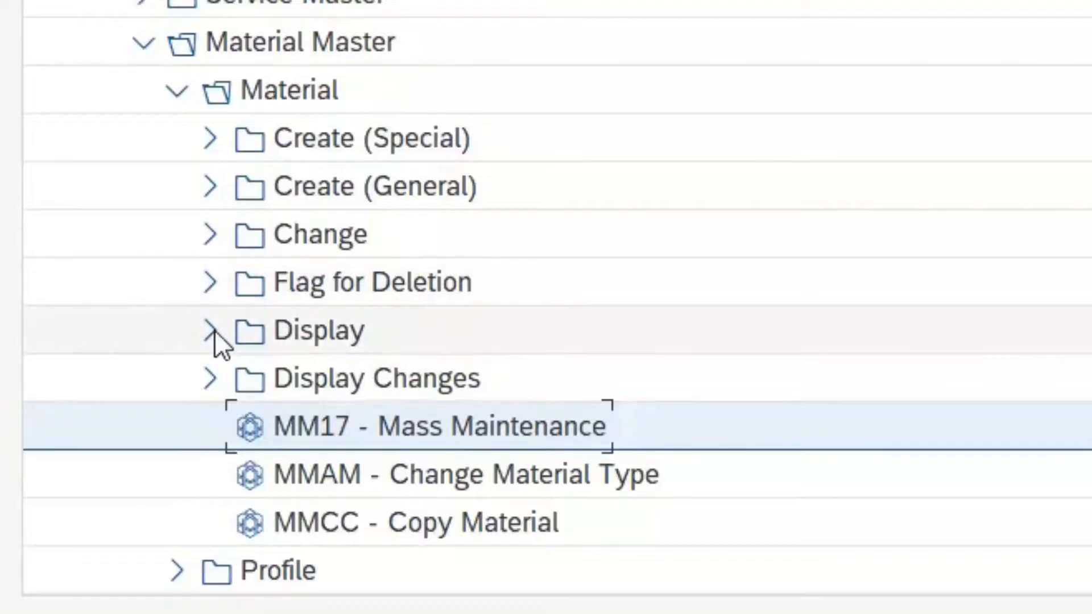
- Expand the Display branch and select MM03 - Display Current
left_click(210, 330)
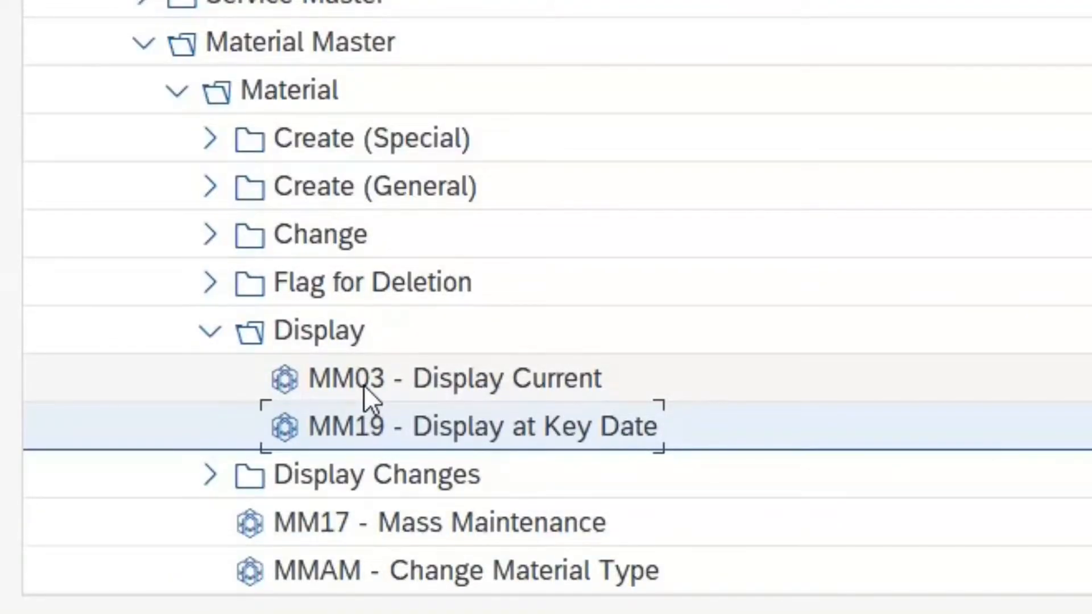
left_click(448, 378)
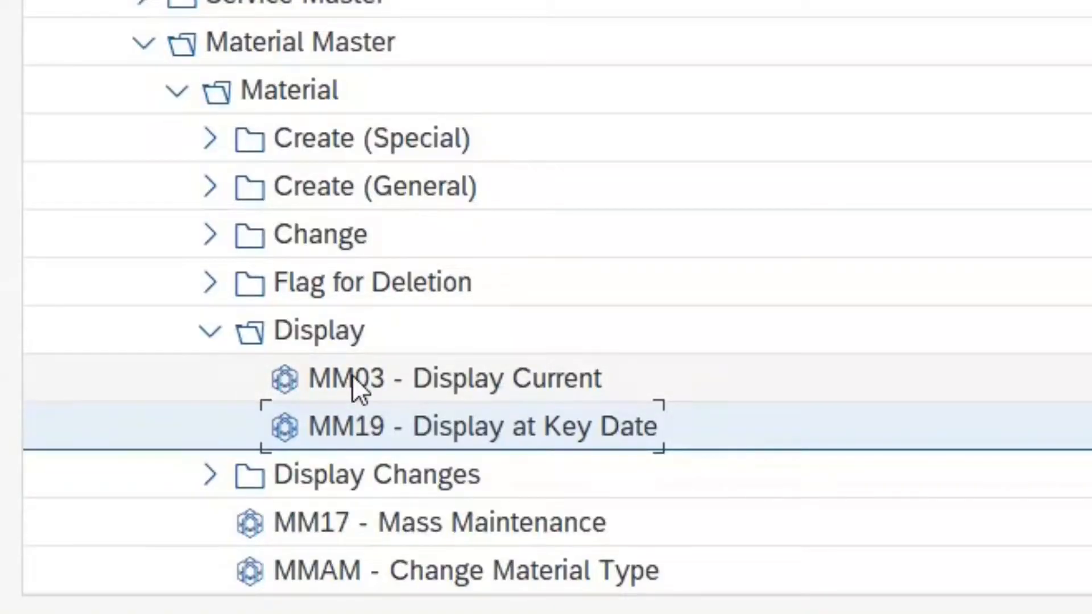
left_click(451, 379)
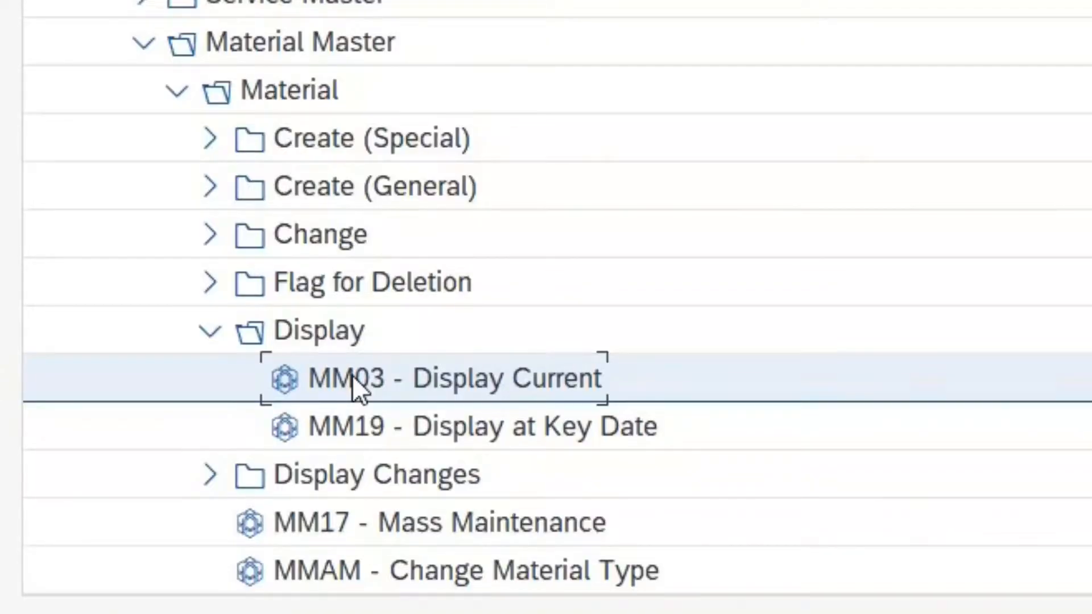
- Start MM03 and enter material B1172 BALLPOINT PEN from the suggestion list
double_click(353, 379)
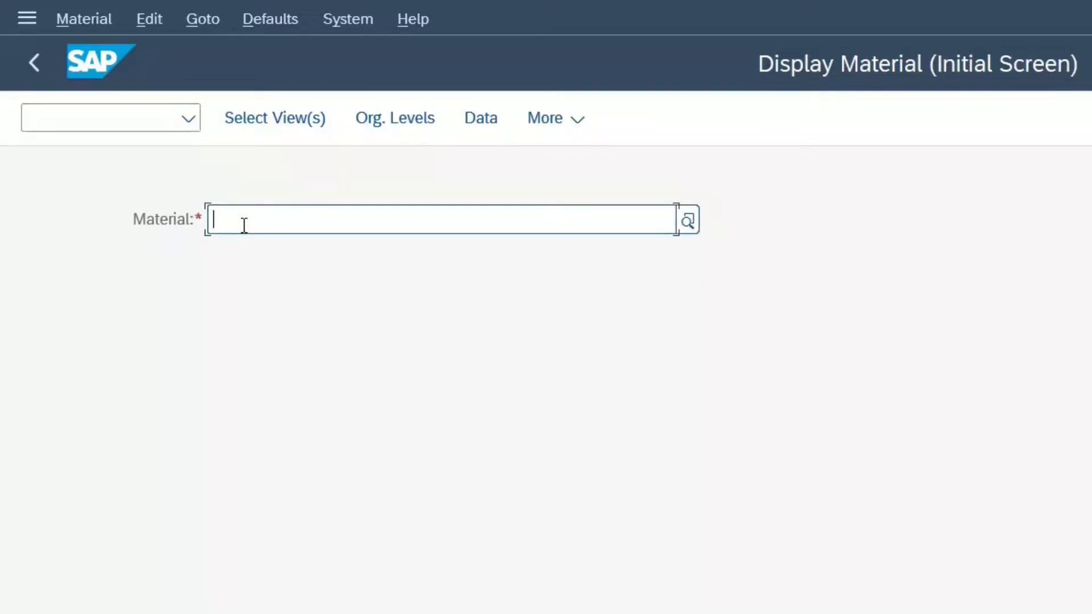
type("B11")
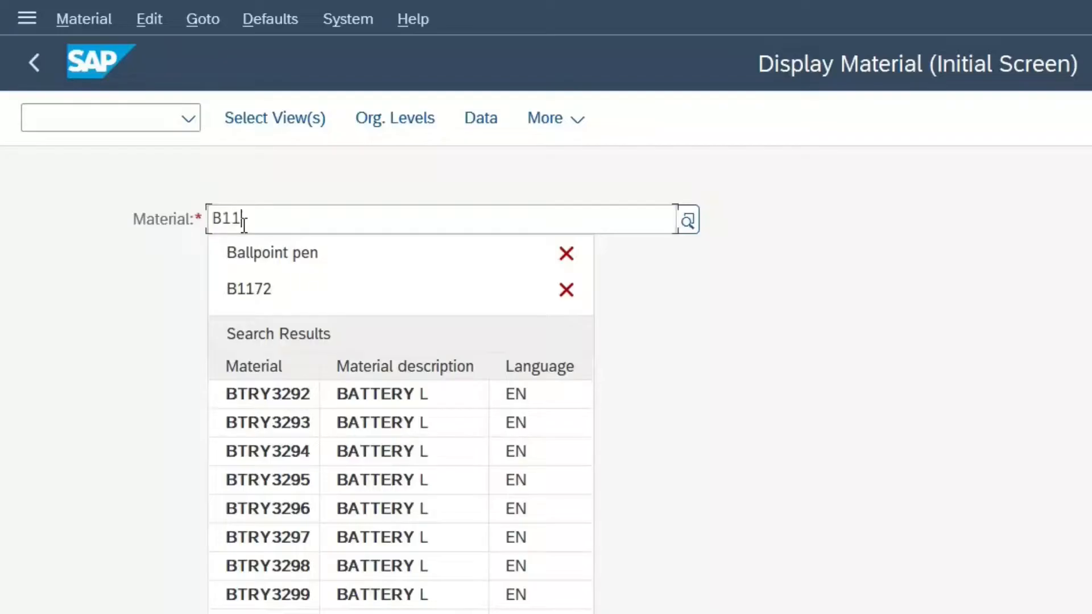
type("72")
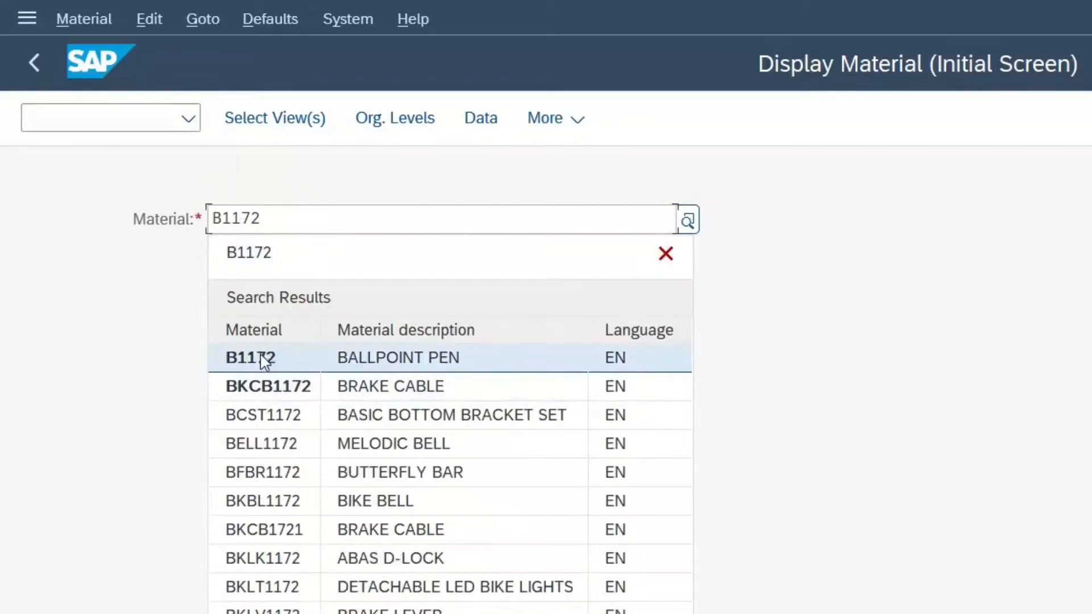
mouse_move(264, 358)
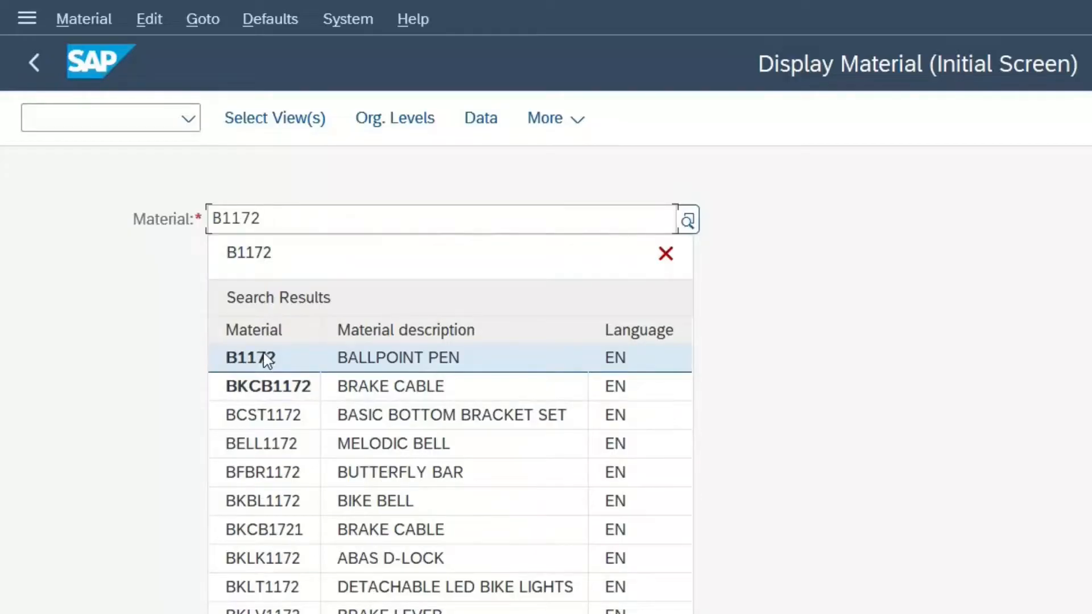
left_click(263, 358)
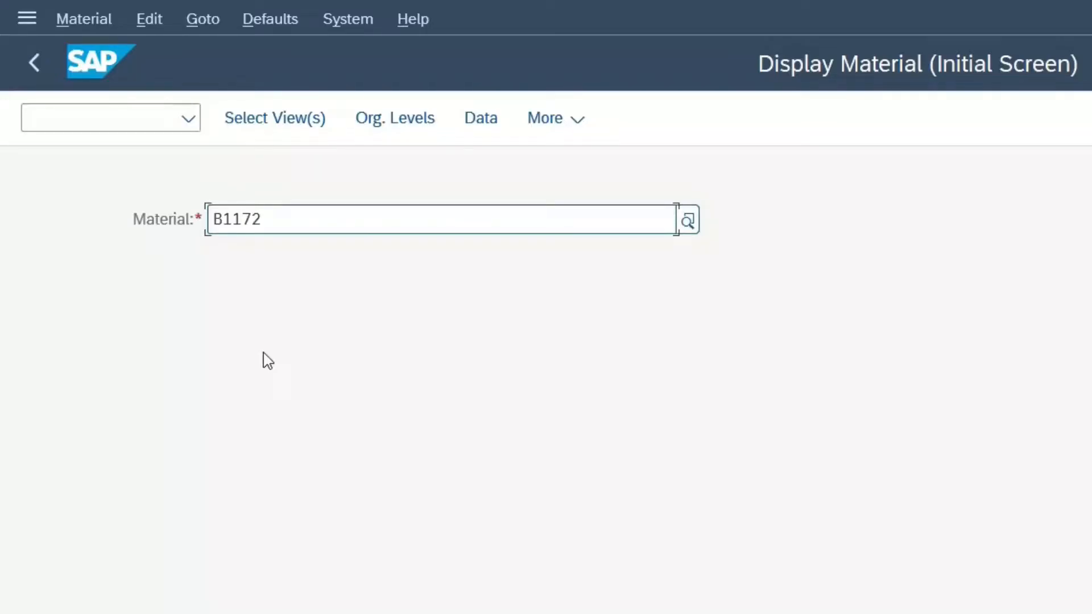
mouse_move(290, 268)
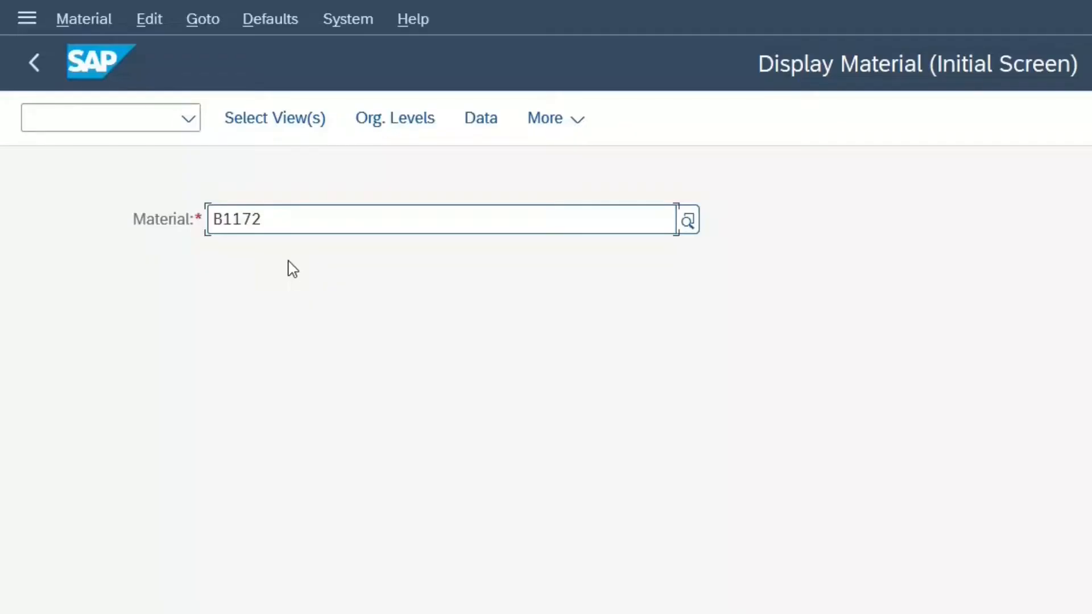
mouse_move(357, 291)
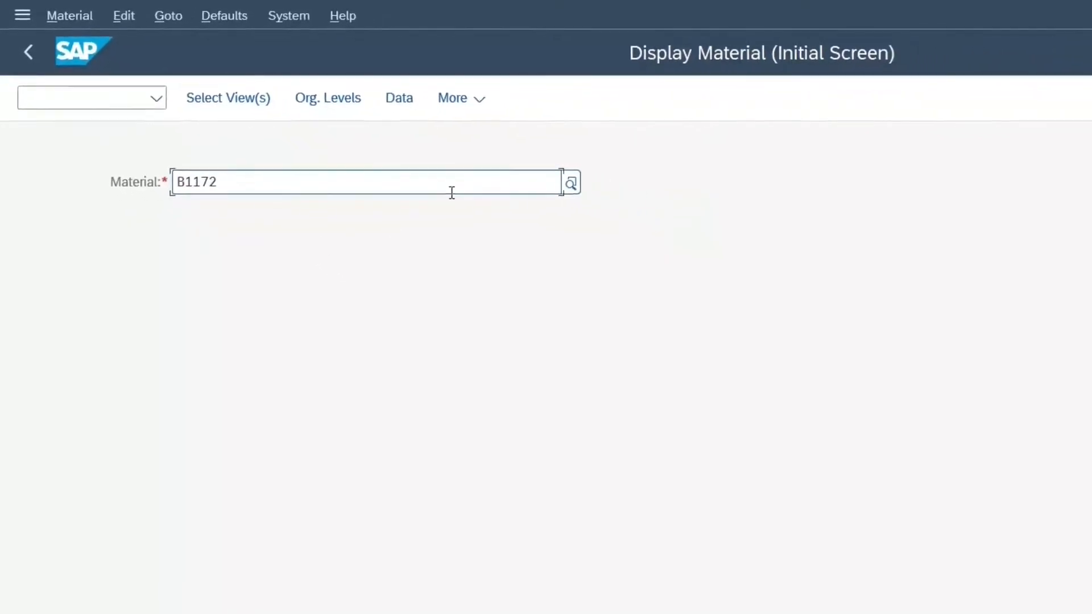
- Search the material number help for descriptions matching *Ball*
left_click(570, 182)
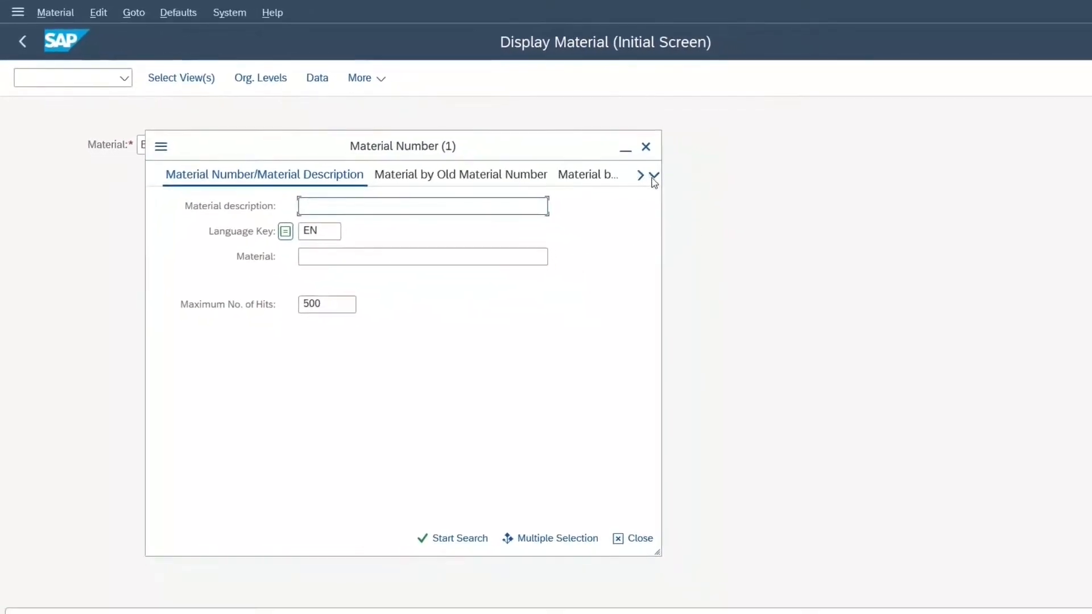
left_click(655, 176)
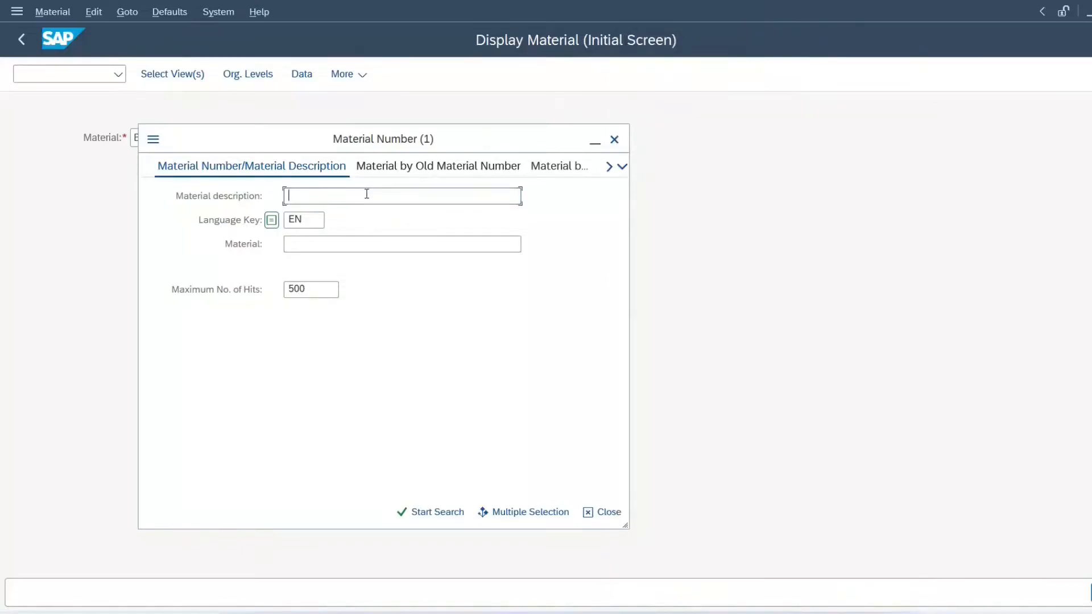
type("*Ball*")
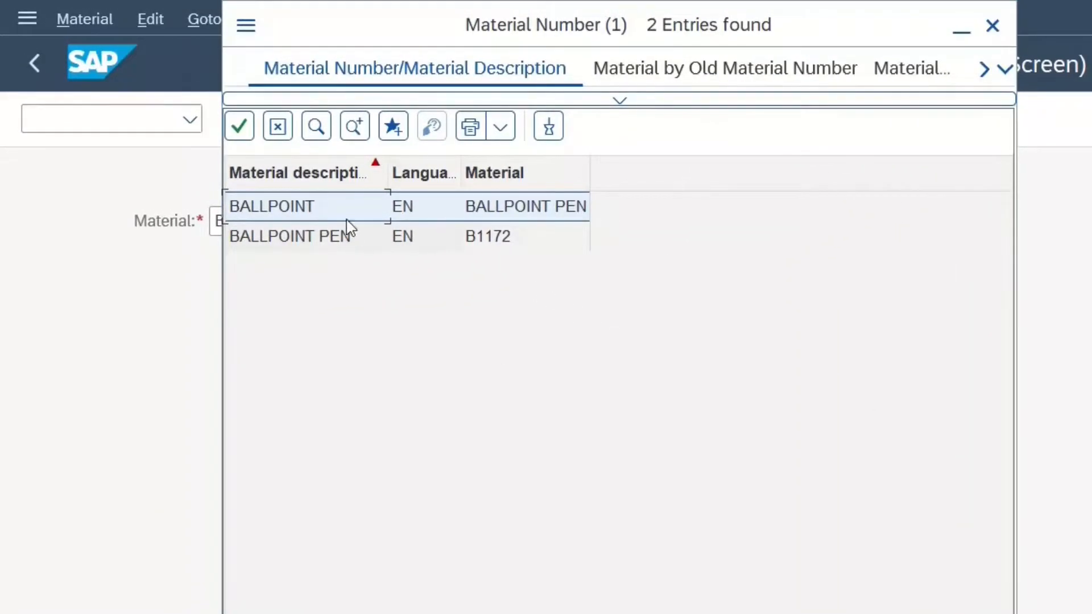
mouse_move(337, 210)
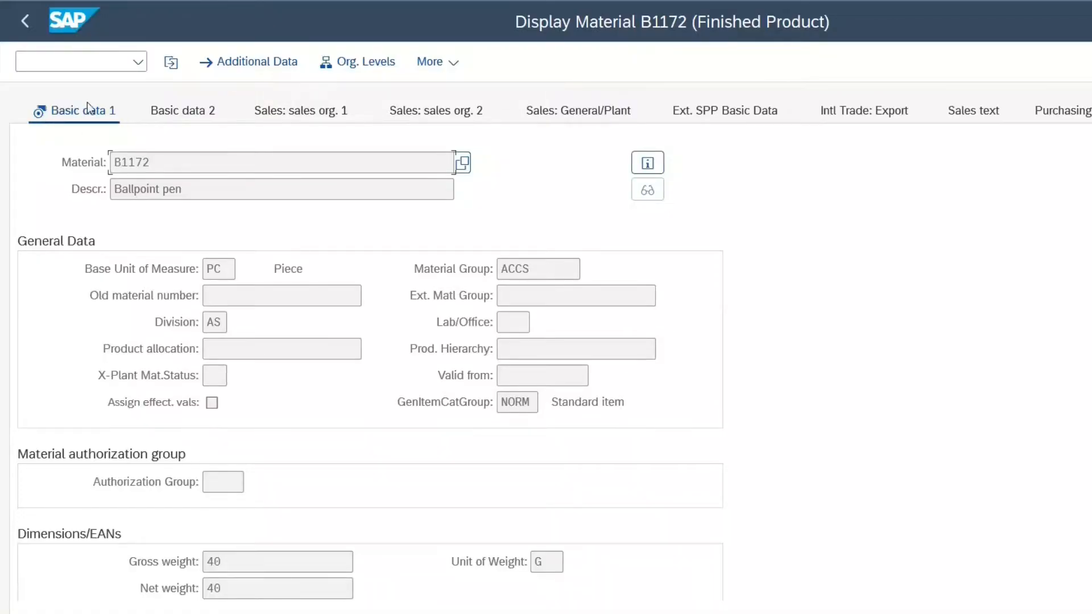
mouse_move(275, 226)
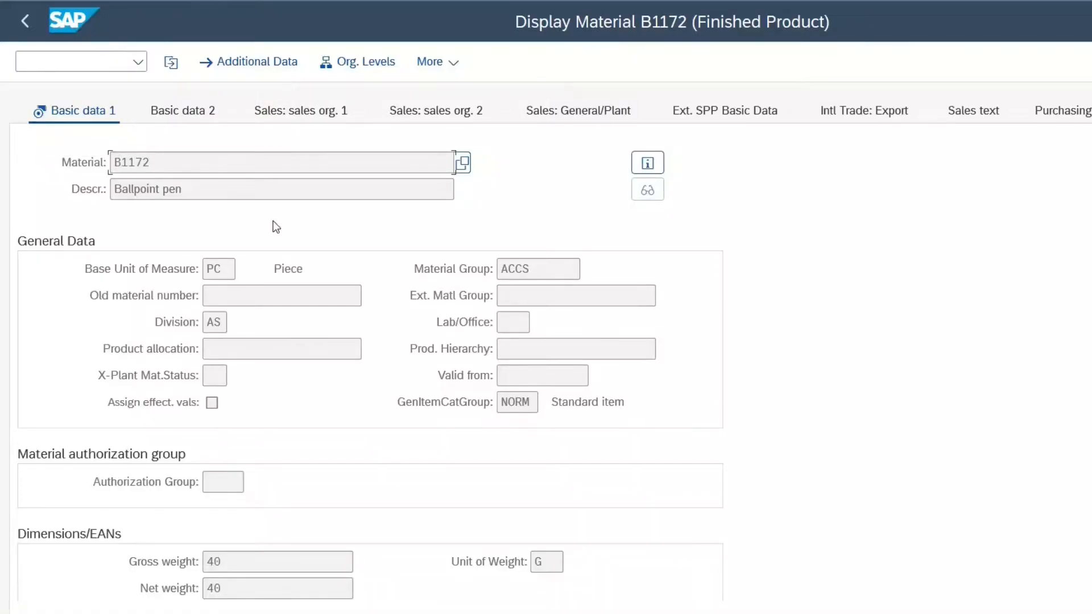
mouse_move(228, 577)
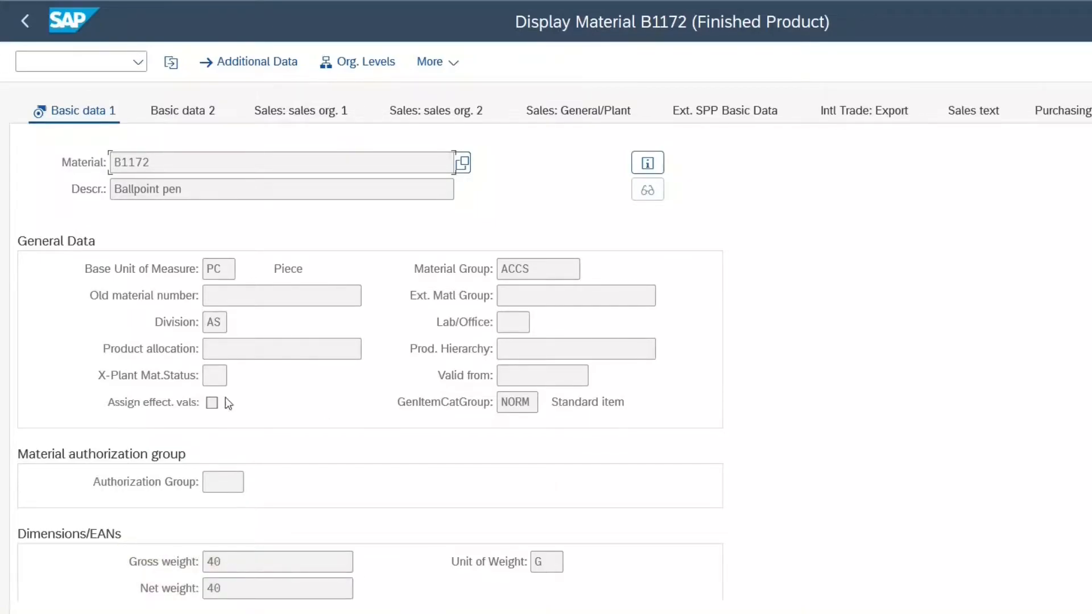
mouse_move(237, 339)
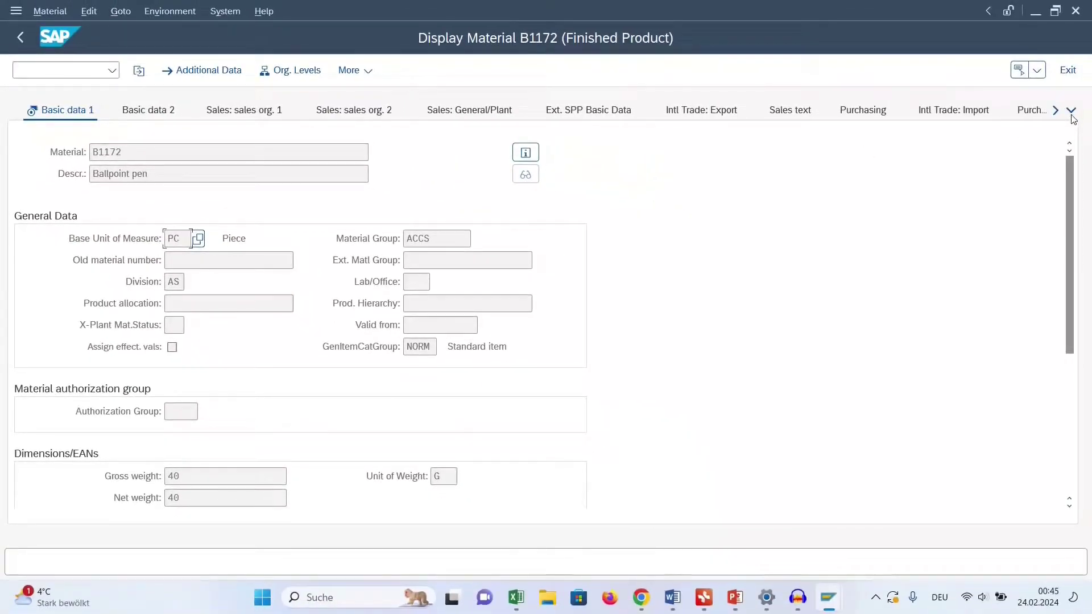
- List all data views of material B1172 from the Basic data 1 tab strip
left_click(1072, 110)
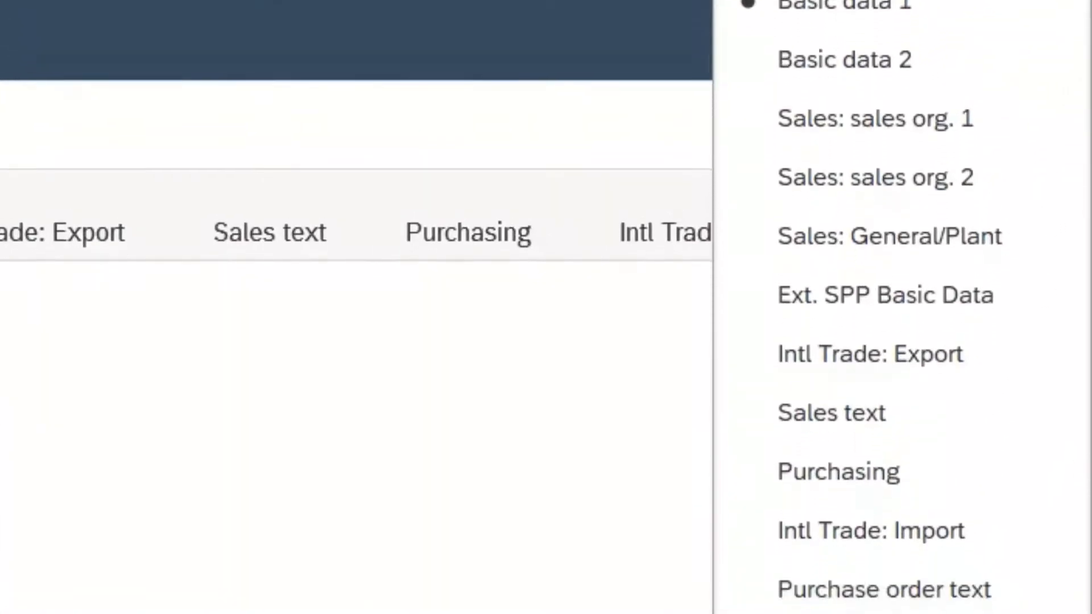
scroll("down", 3)
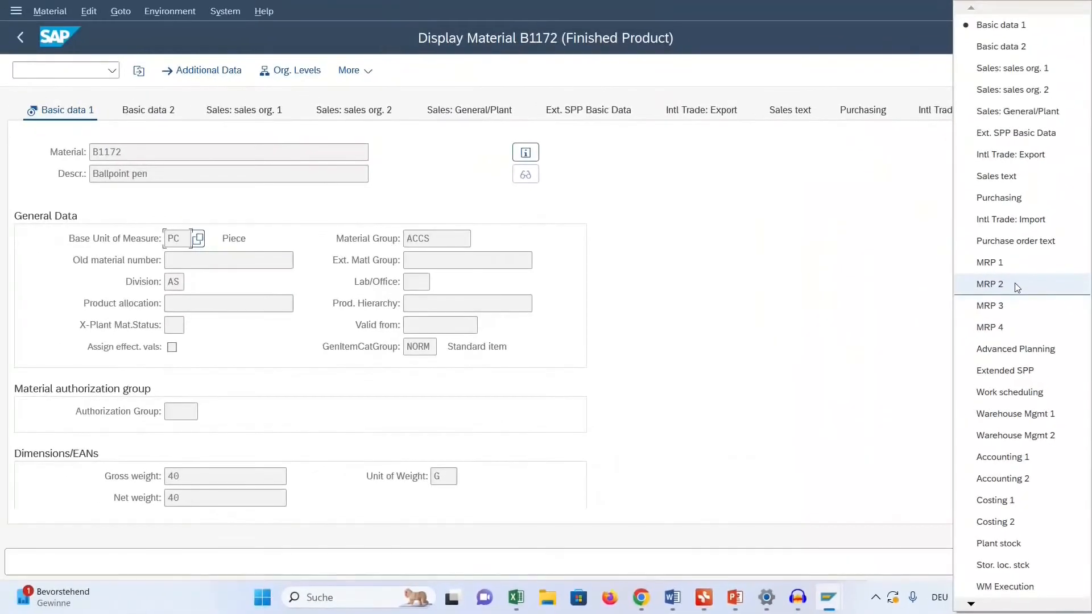
- Show the MRP 2 view for plant DEHH and list the procurement type values
left_click(990, 285)
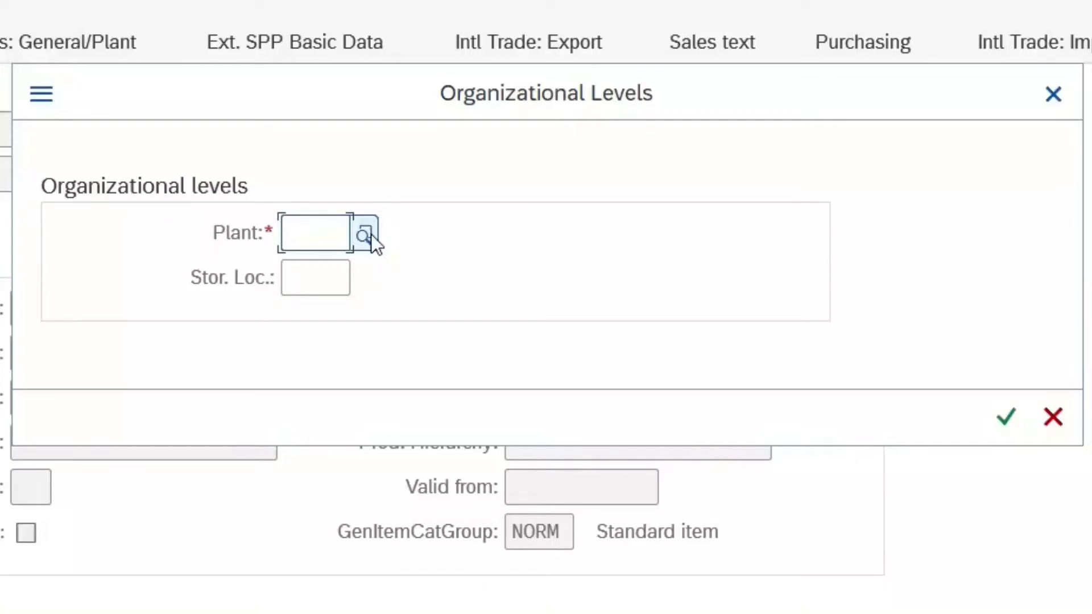
left_click(362, 237)
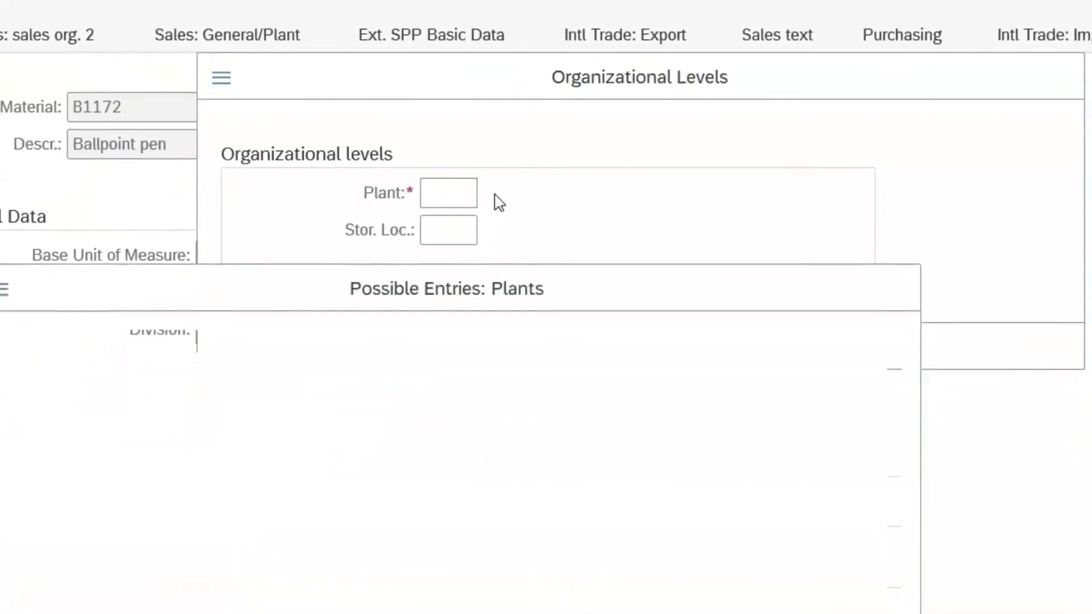
type("DEHH")
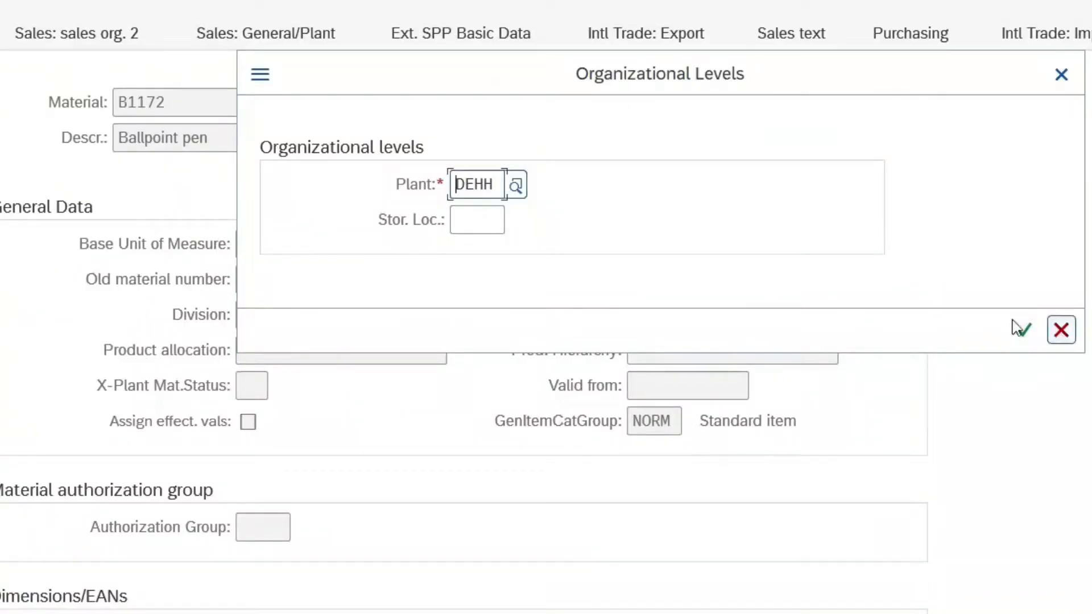
left_click(1026, 330)
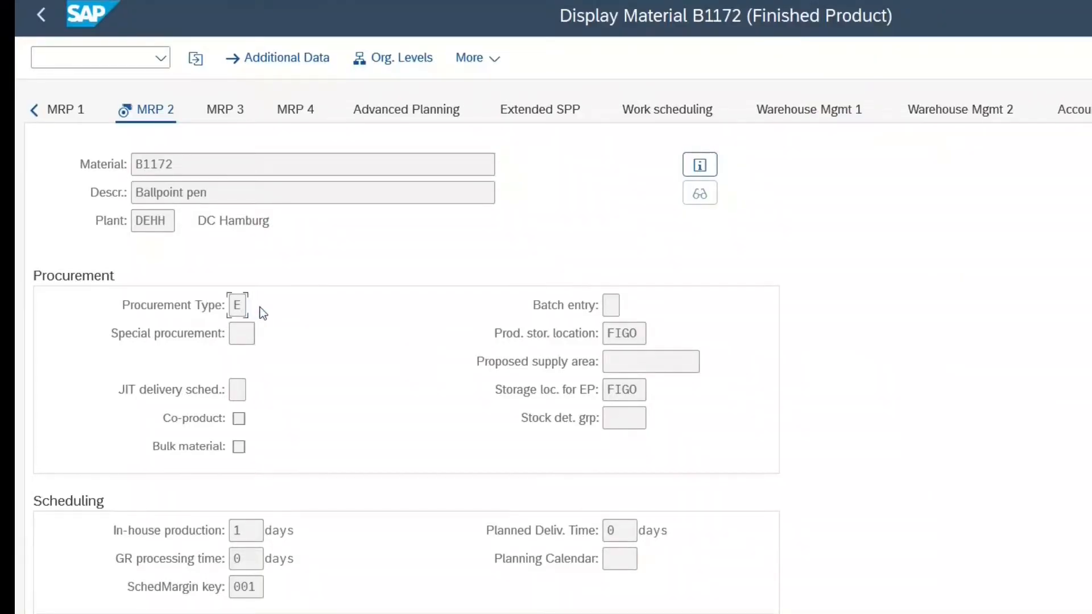
left_click(237, 305)
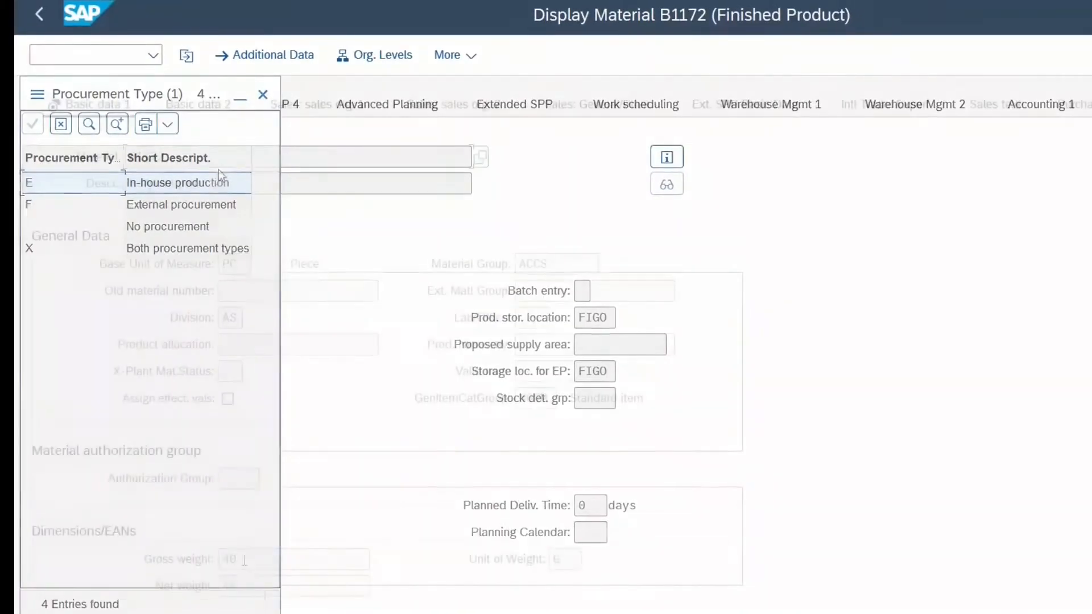
- Return to Basic data 1 and scroll through its fields
left_click(263, 94)
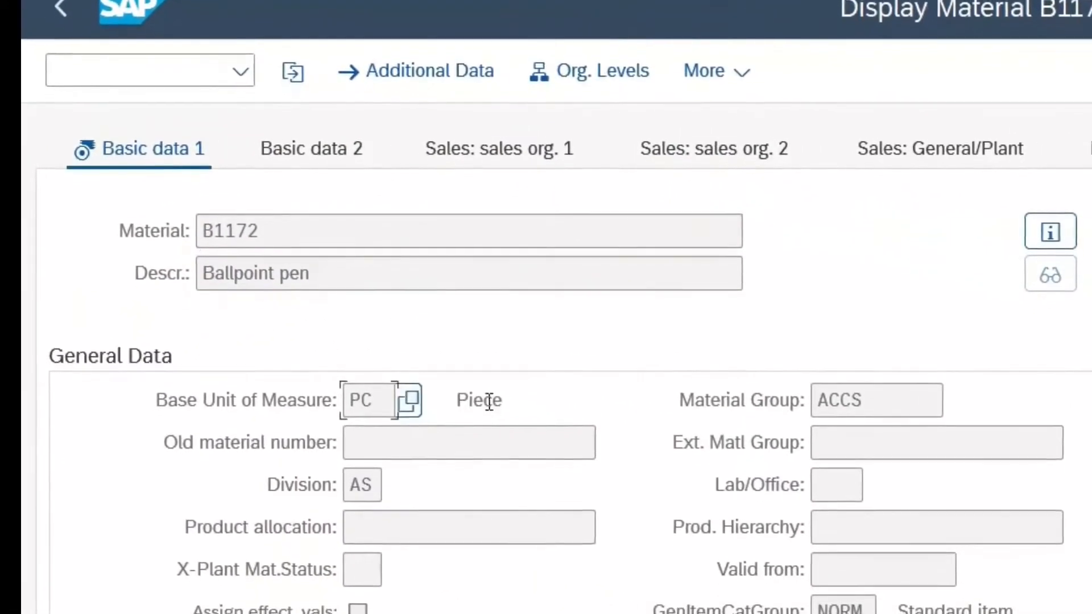
scroll("down", 3)
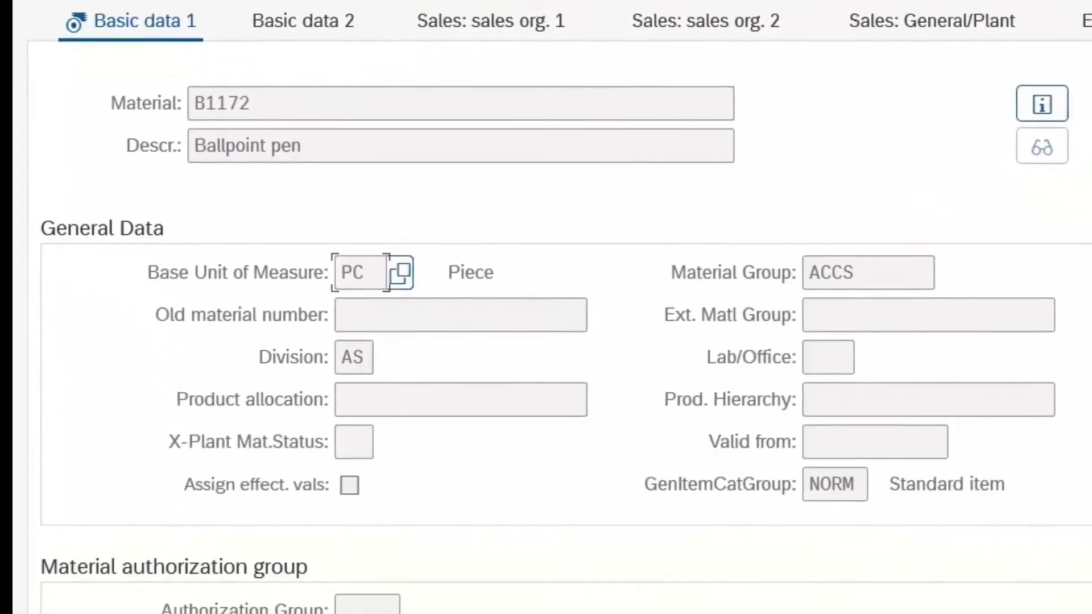
scroll("down", 3)
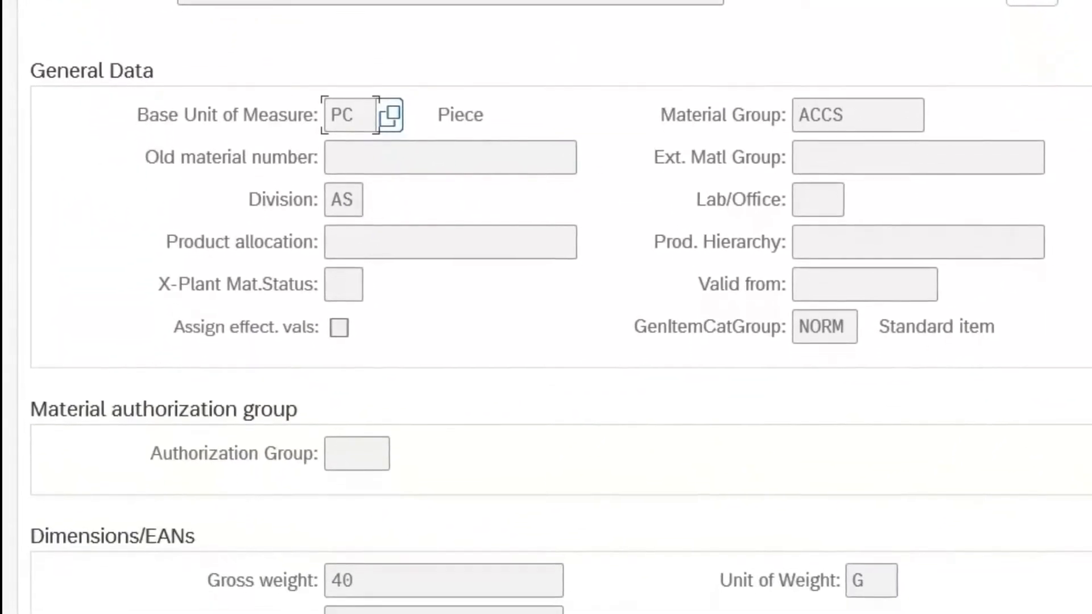
scroll("down", 3)
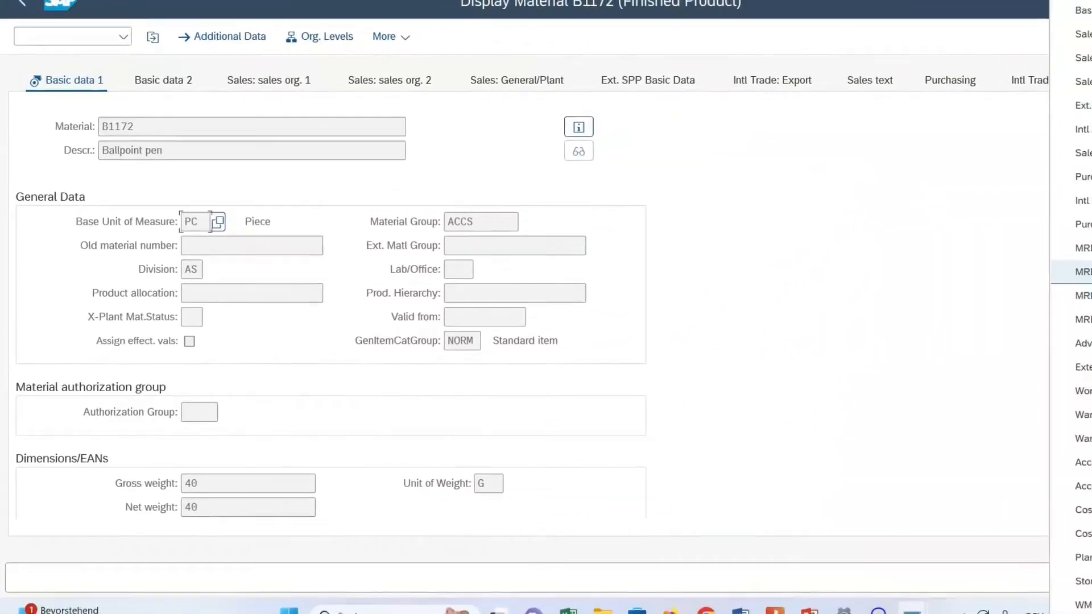
- Reopen MRP 2 for plant DEHH and look up the procurement type values again
left_click(326, 35)
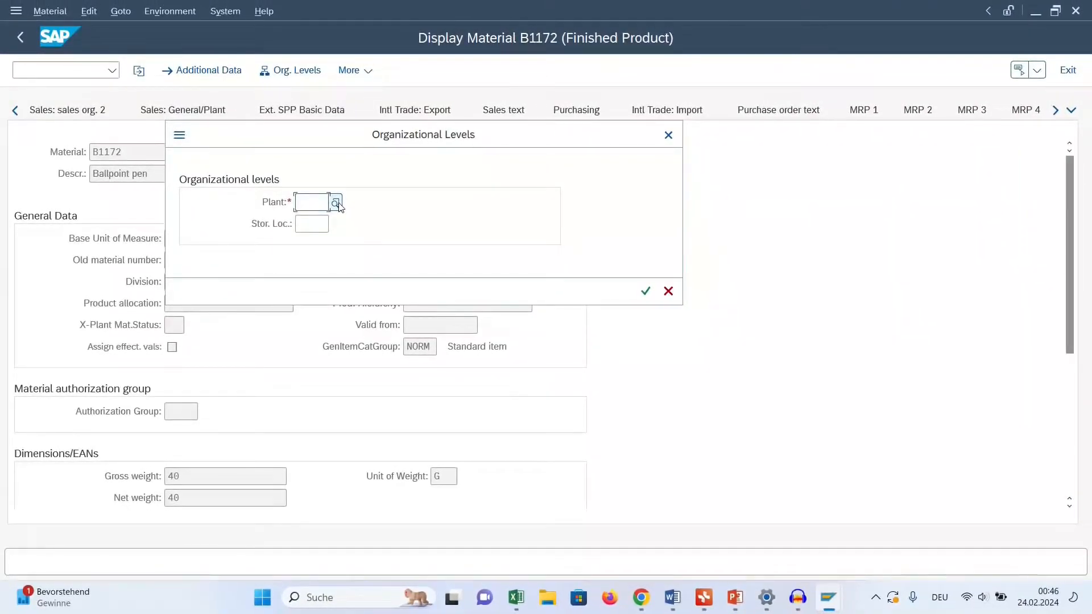
left_click(334, 203)
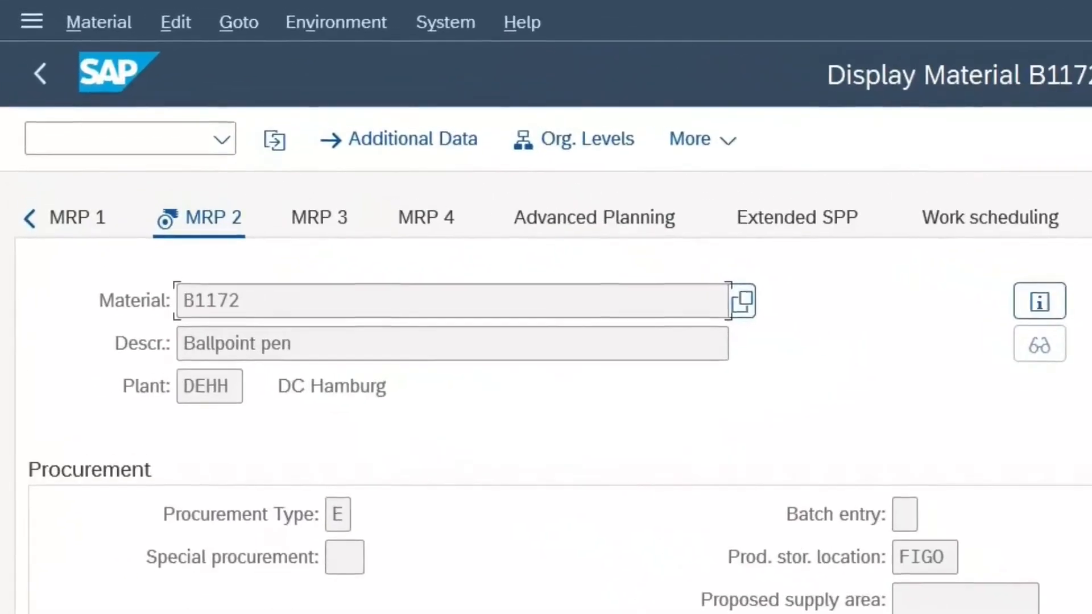
scroll("down", 3)
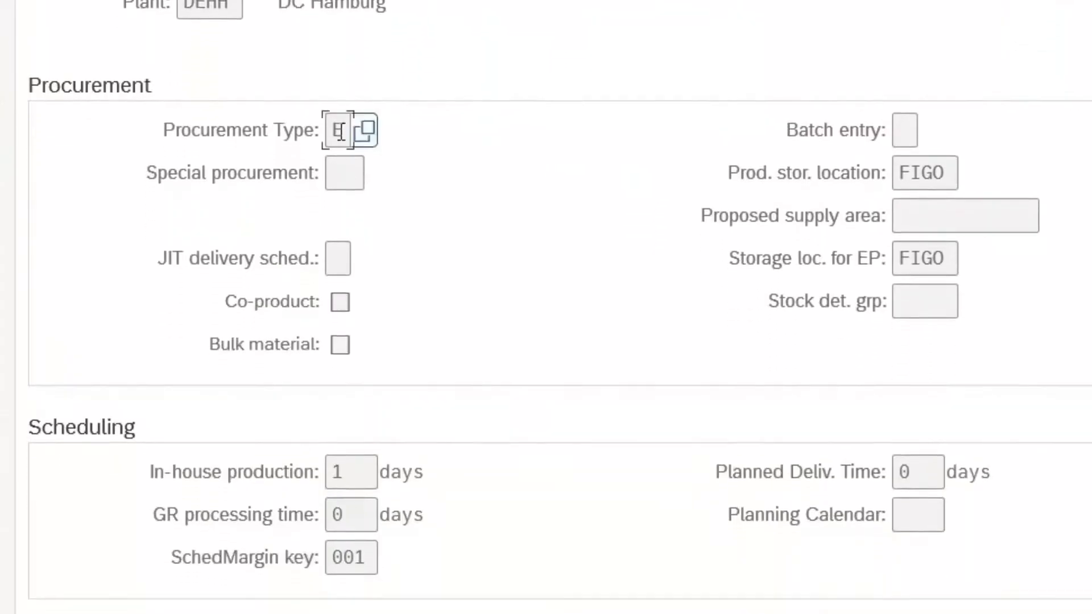
left_click(365, 130)
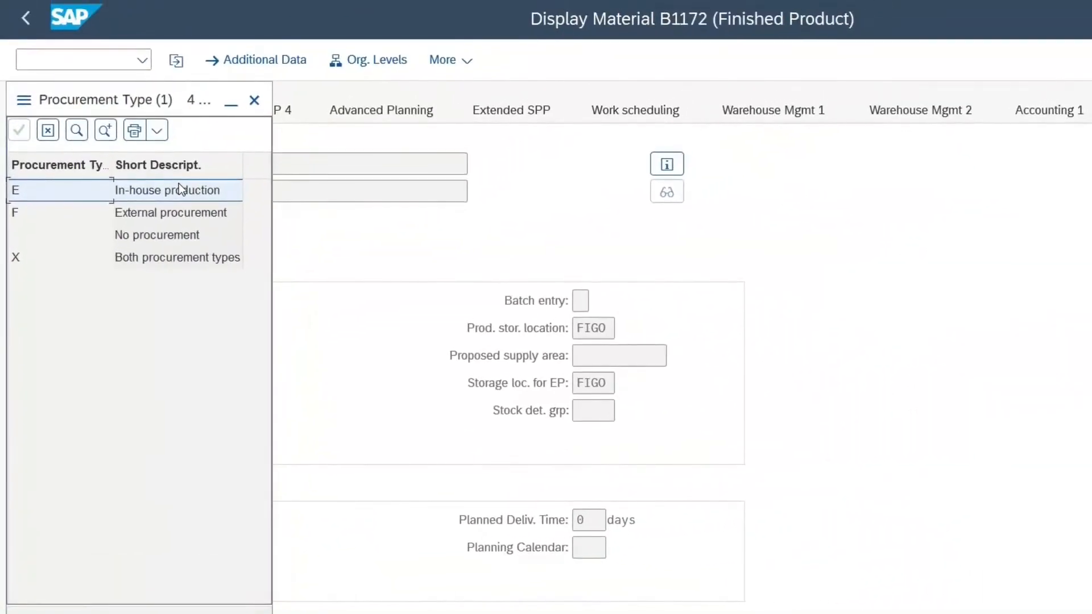
mouse_move(207, 190)
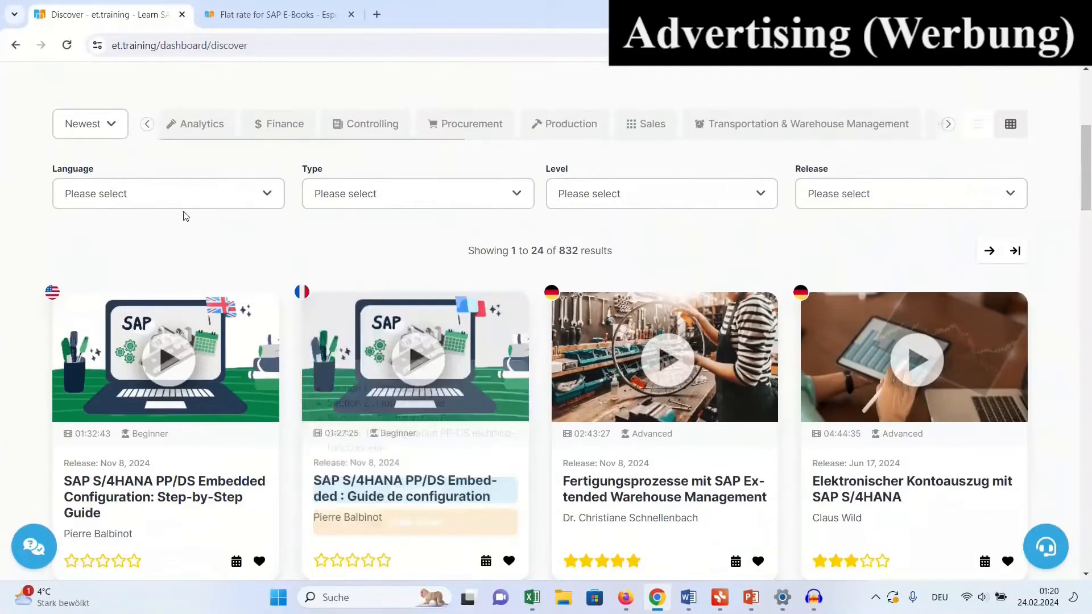
- Filter the Discover content type to Videos, then to Books, leaving 127 English results
left_click(417, 193)
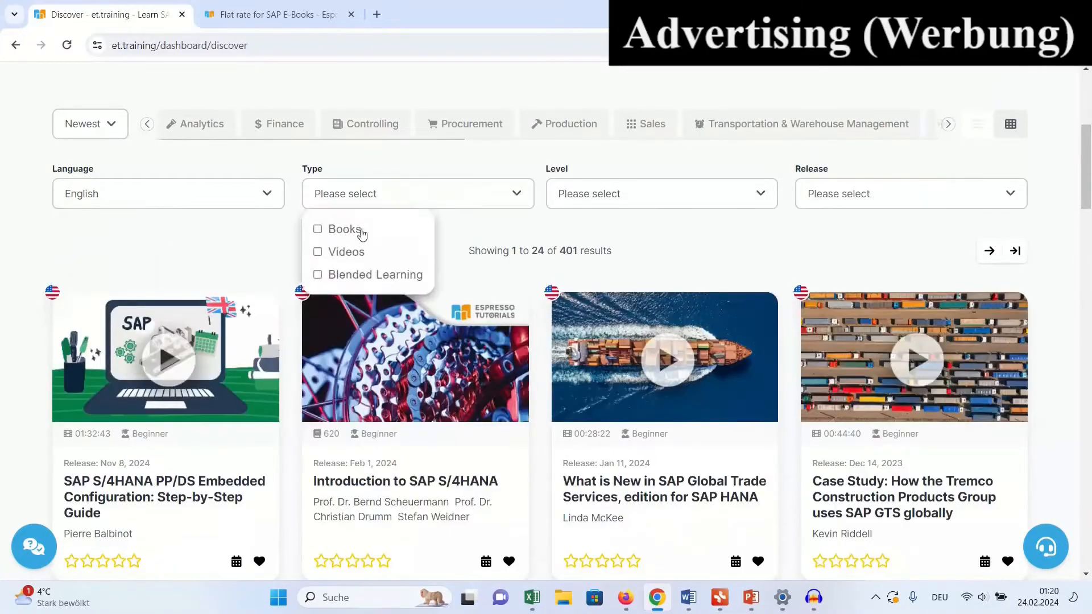
left_click(347, 251)
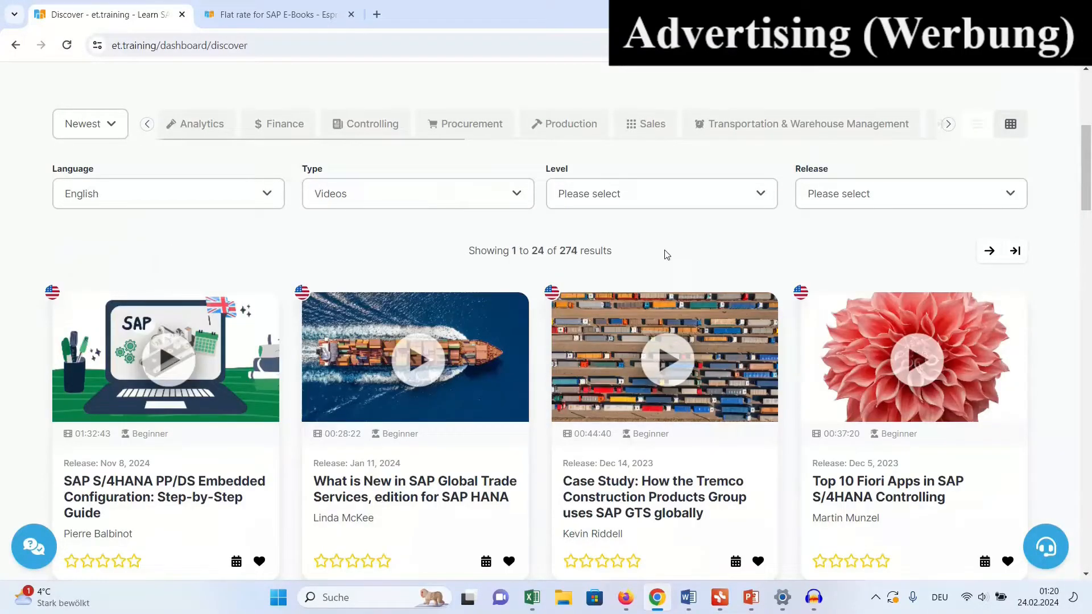
scroll("down", 3)
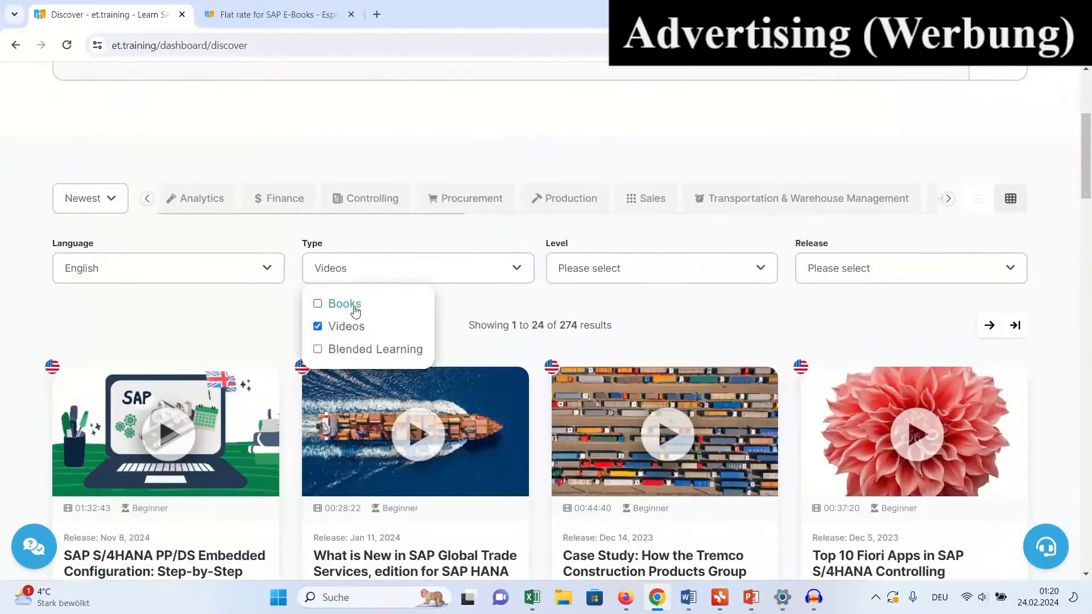
left_click(318, 304)
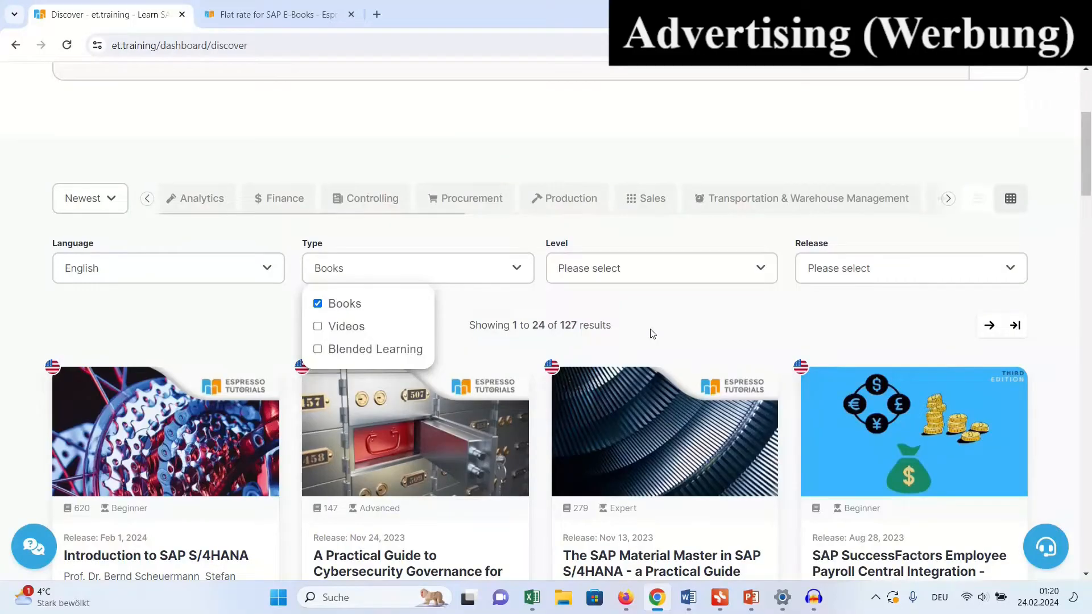
scroll("down", 3)
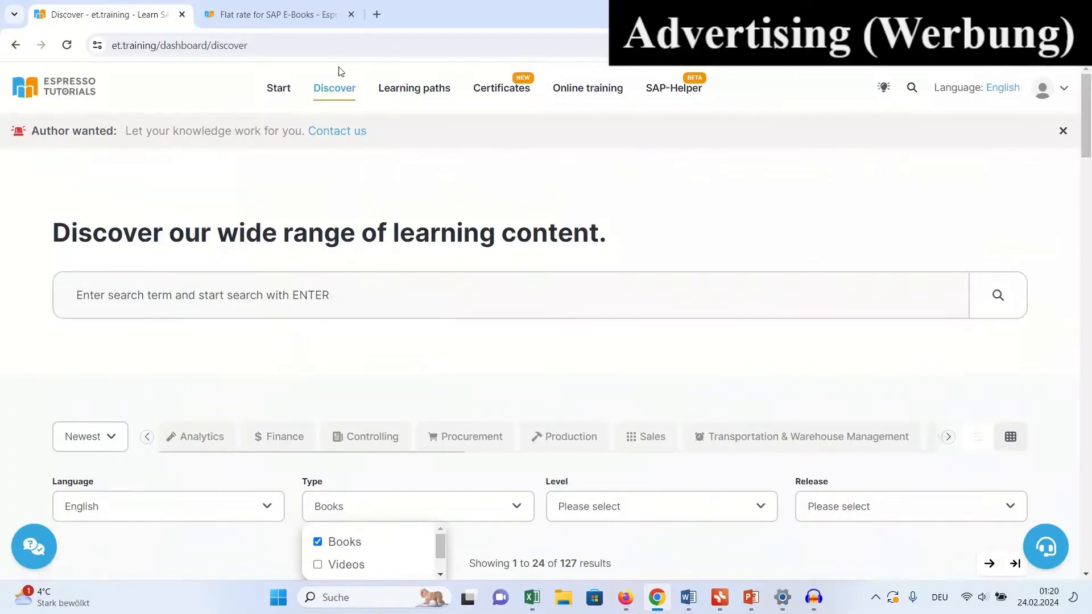
- Browse the Learning paths overview and the First Steps in Finance path
left_click(414, 89)
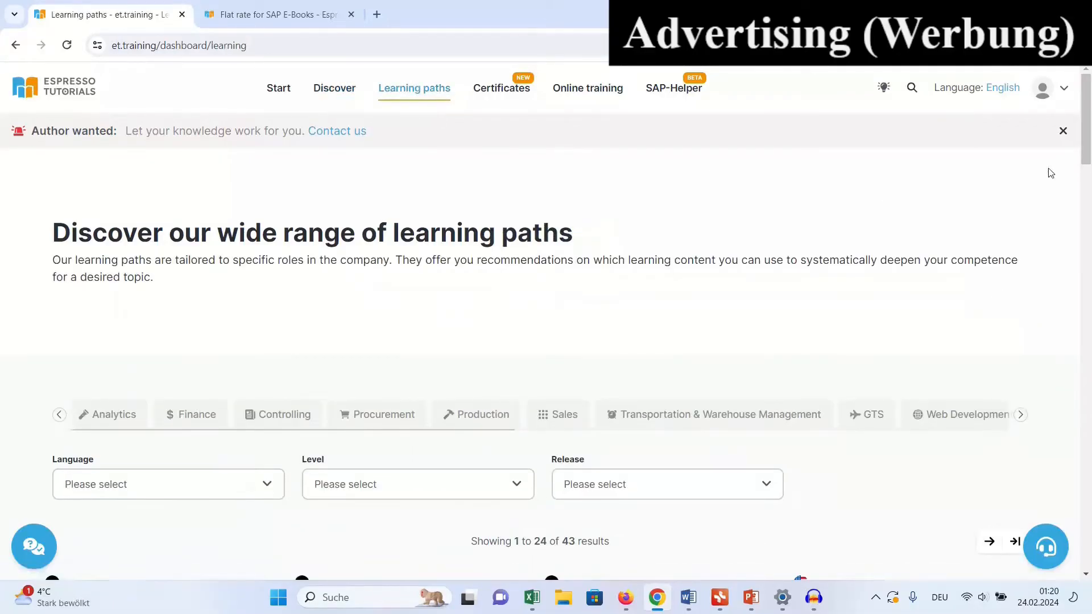
scroll("down", 3)
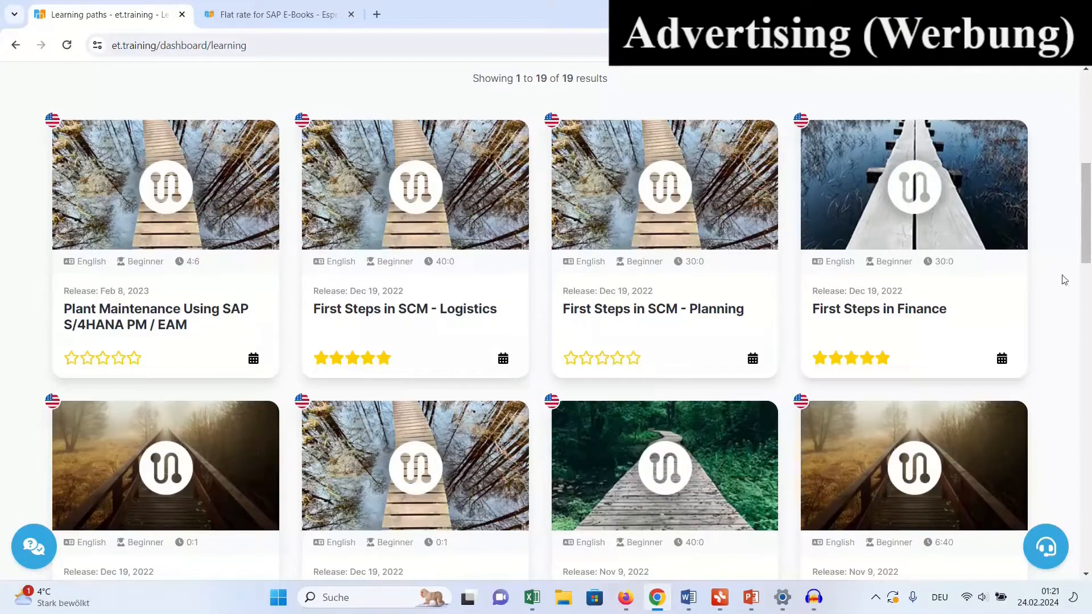
mouse_move(916, 214)
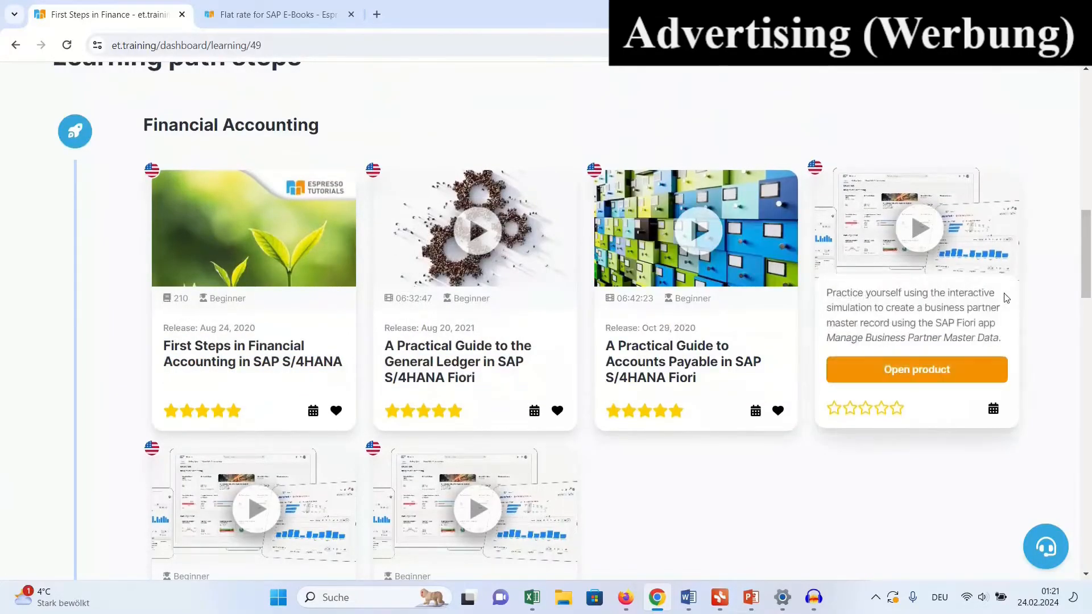
scroll("down", 3)
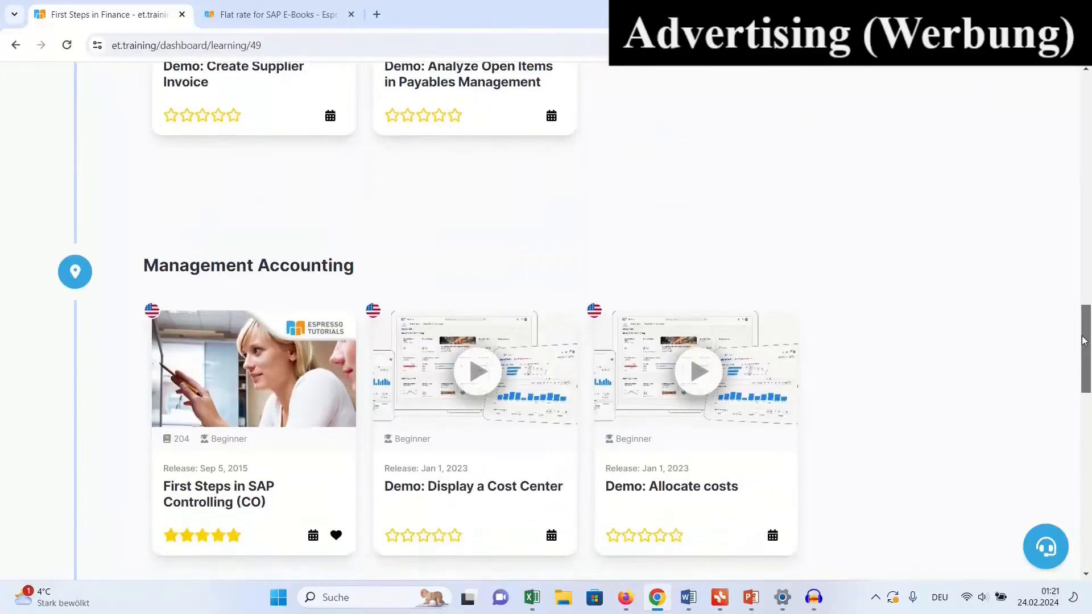
scroll("down", 3)
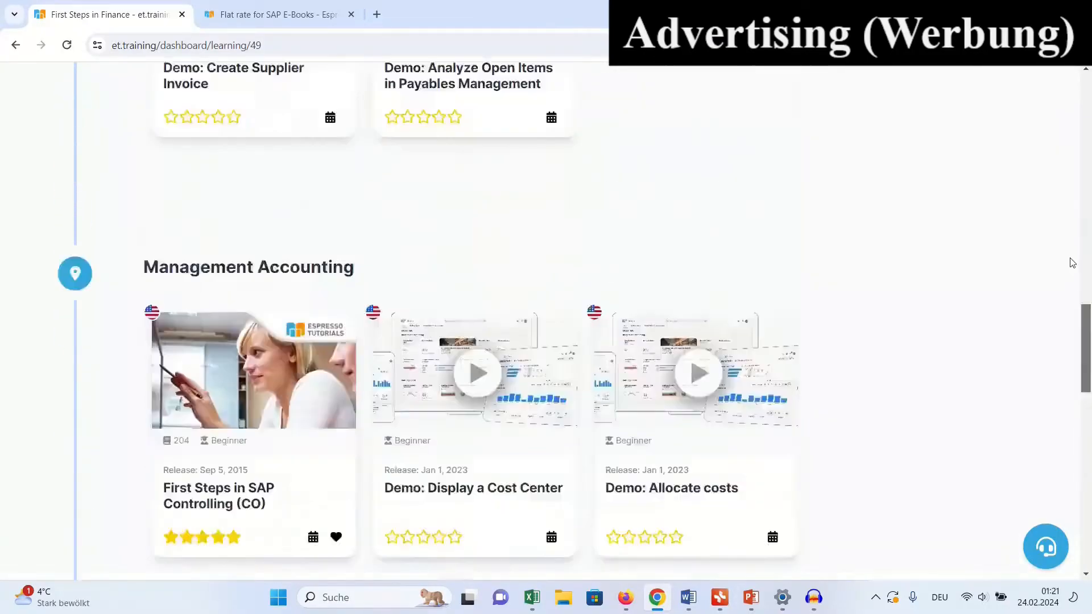
- Show the SAP Certificates overview with its 13 results
left_click(502, 88)
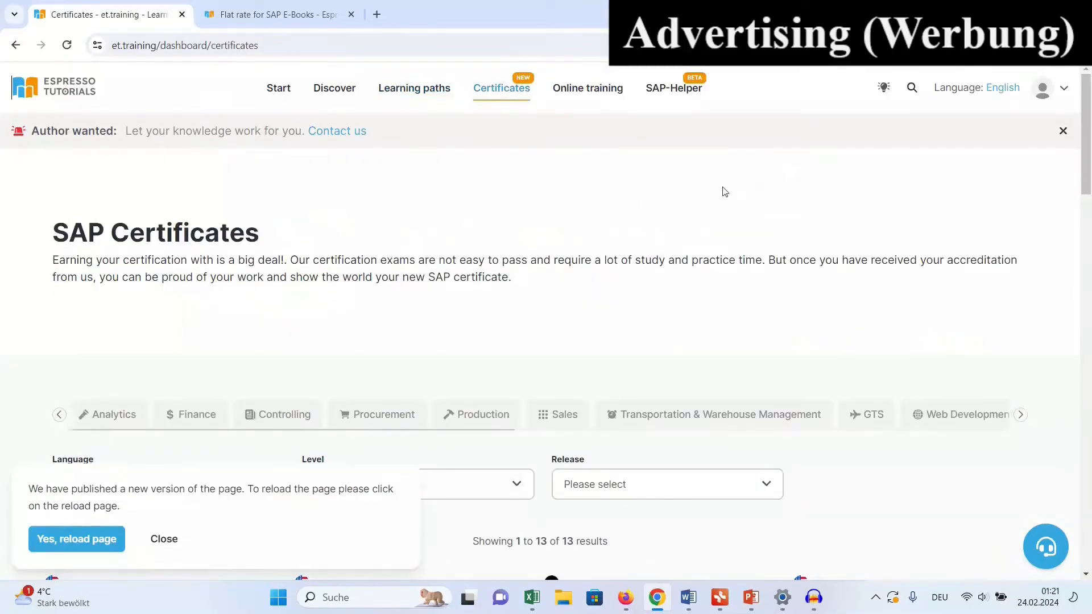
scroll("down", 3)
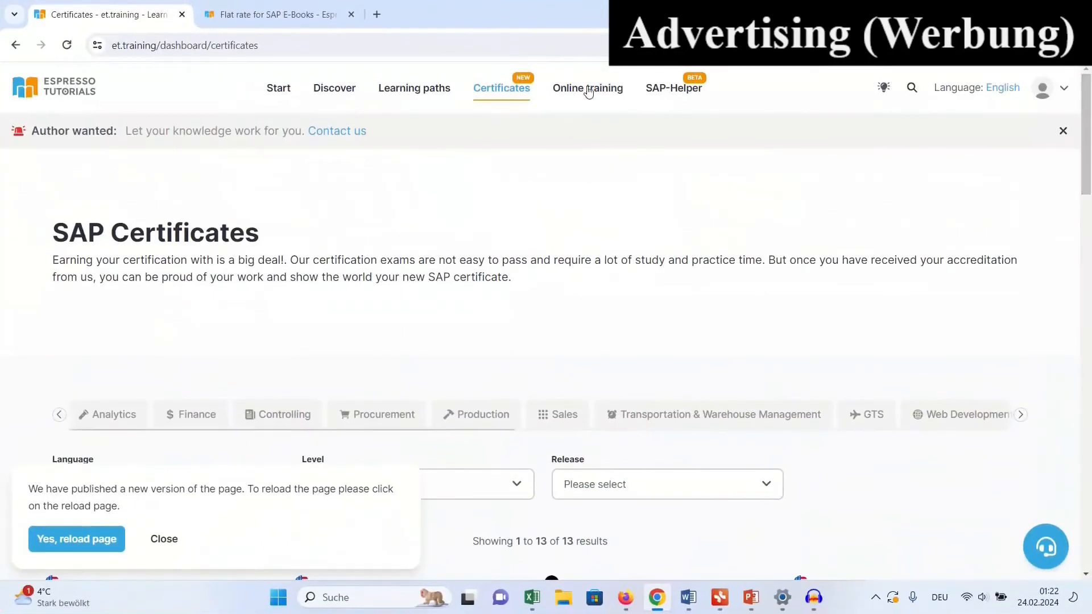
- Go from the SAP-Helper page to et.training flat-rate pricing, showing plans and the free 7-day trial
left_click(673, 88)
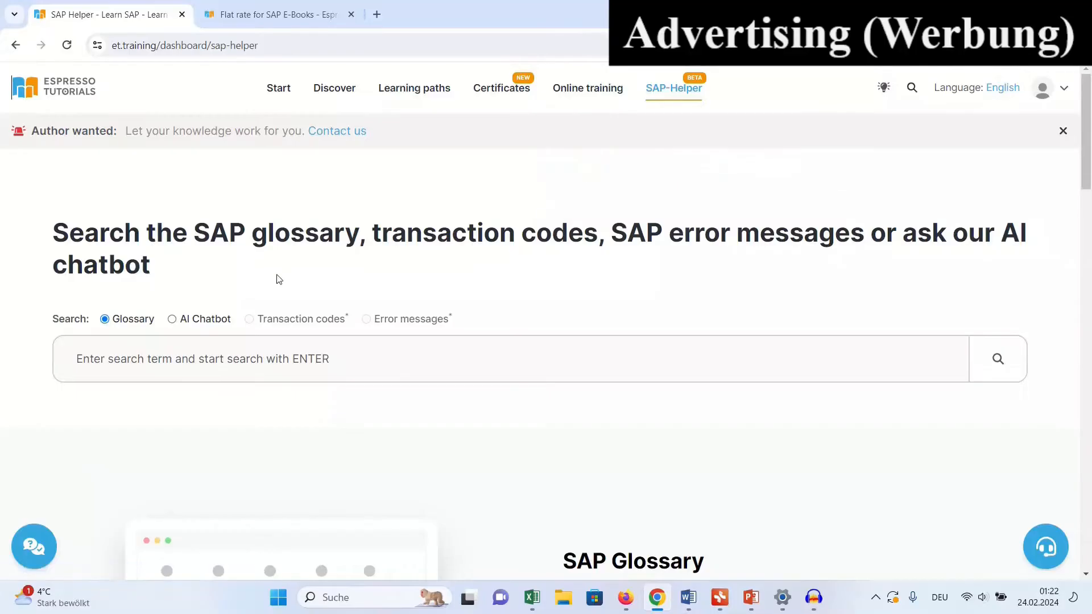
left_click(172, 318)
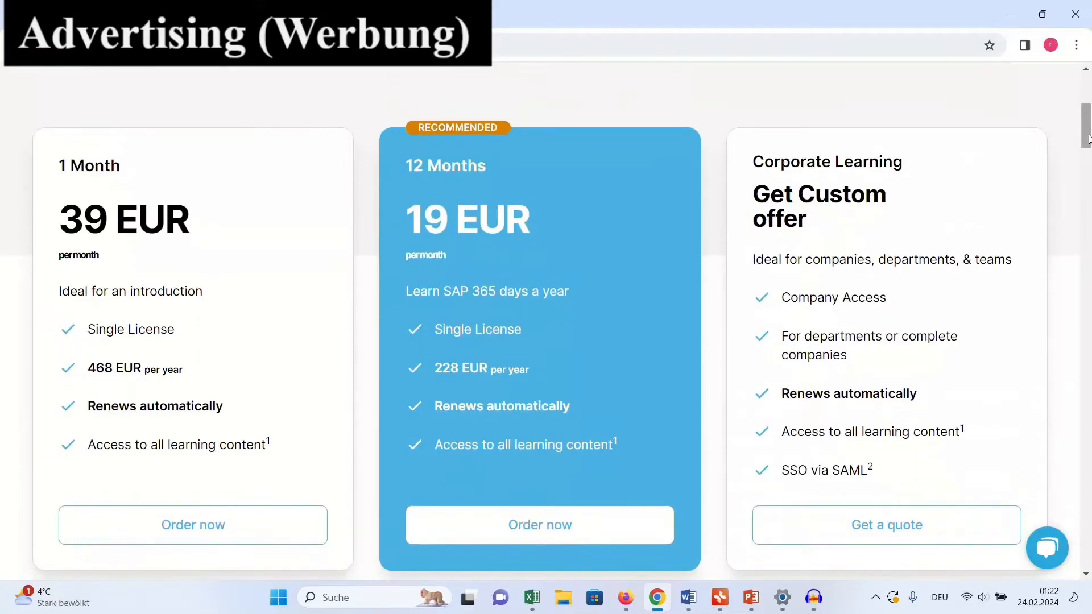
scroll("down", 3)
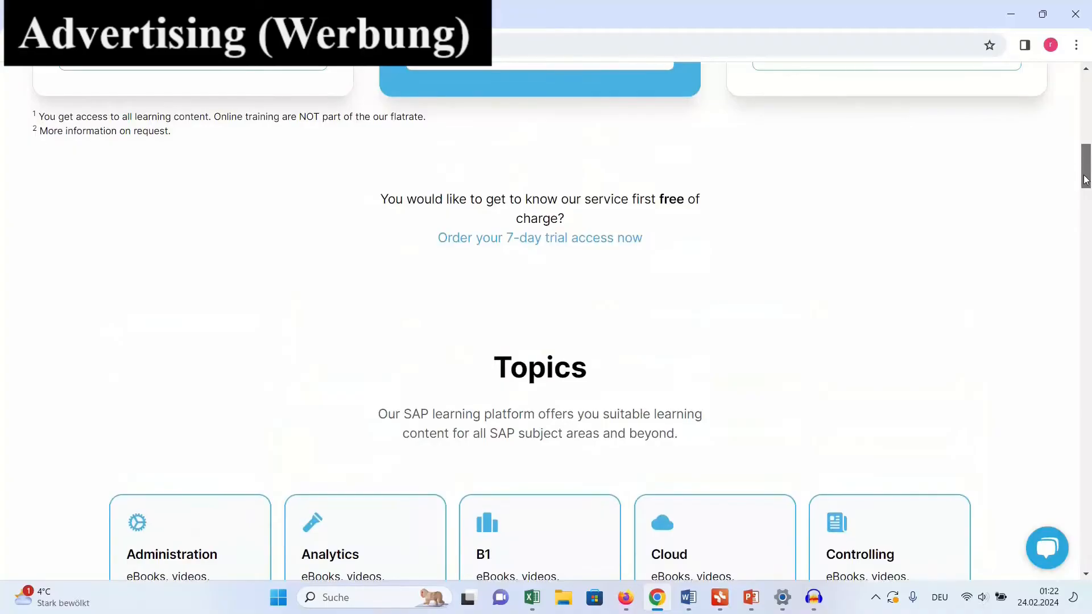
mouse_move(567, 323)
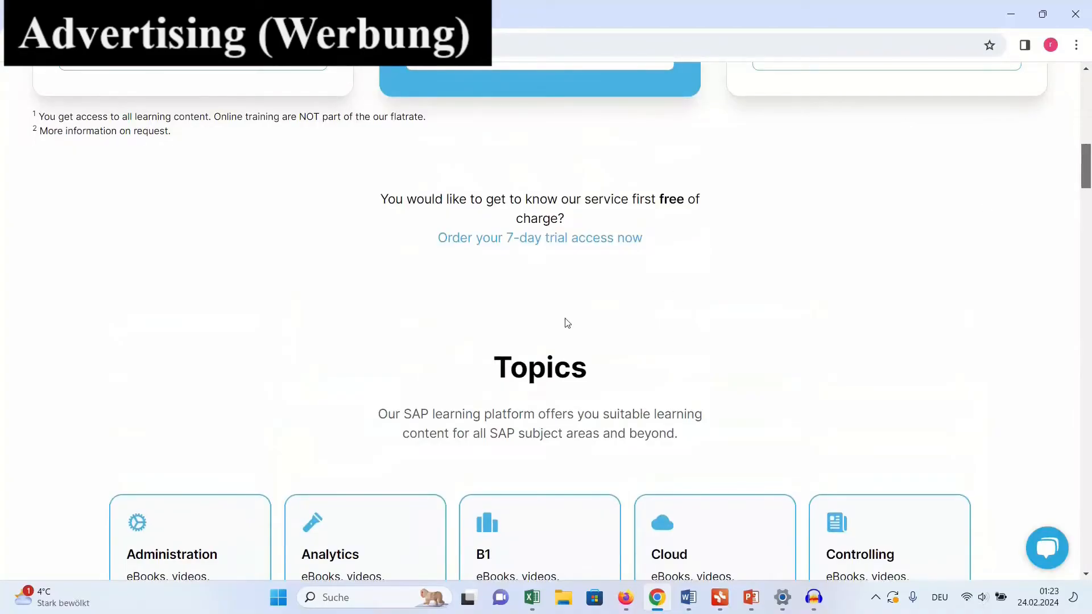